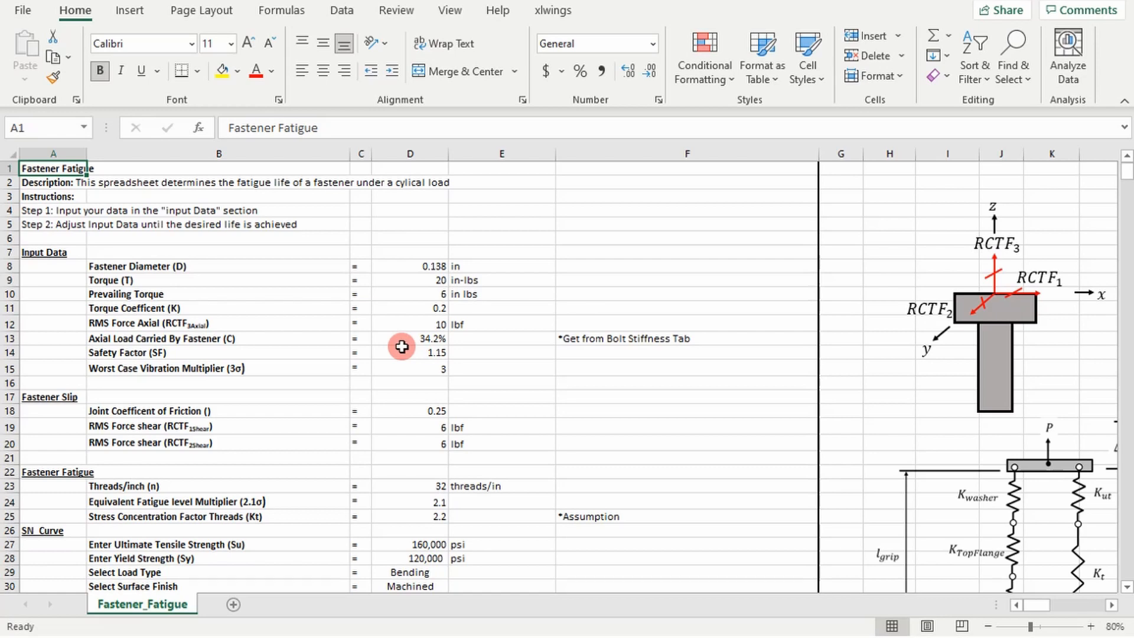
pyautogui.moveTo(408, 362)
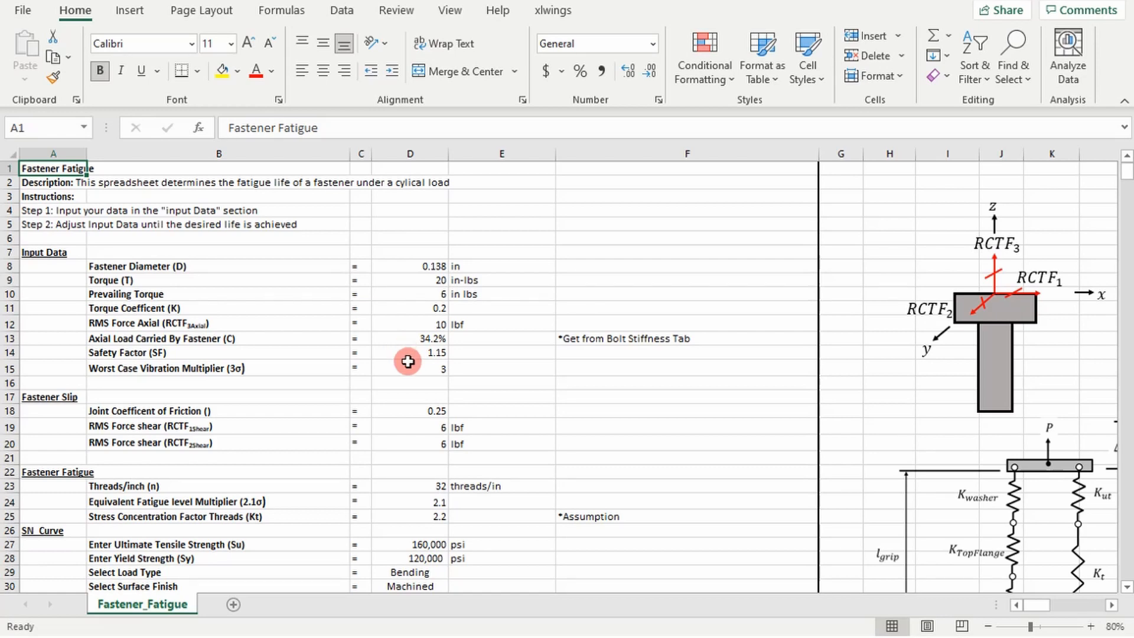
# Review the RMS Force Axial input and the Worst Case Vibration Multiplier rows.
pyautogui.scroll(-3)
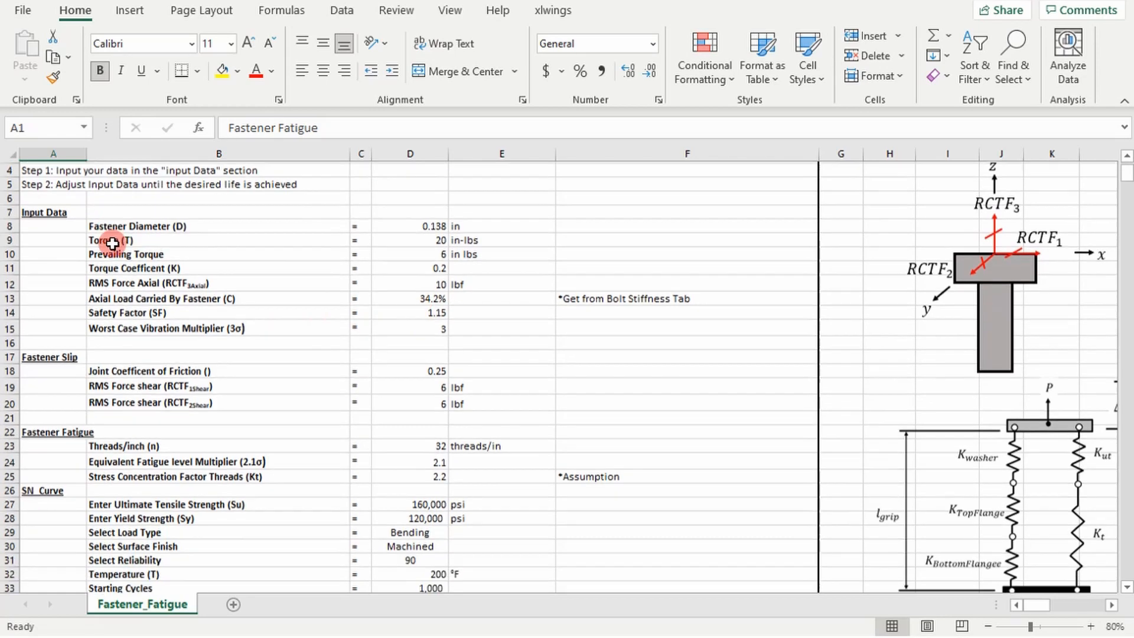
pyautogui.scroll(-3)
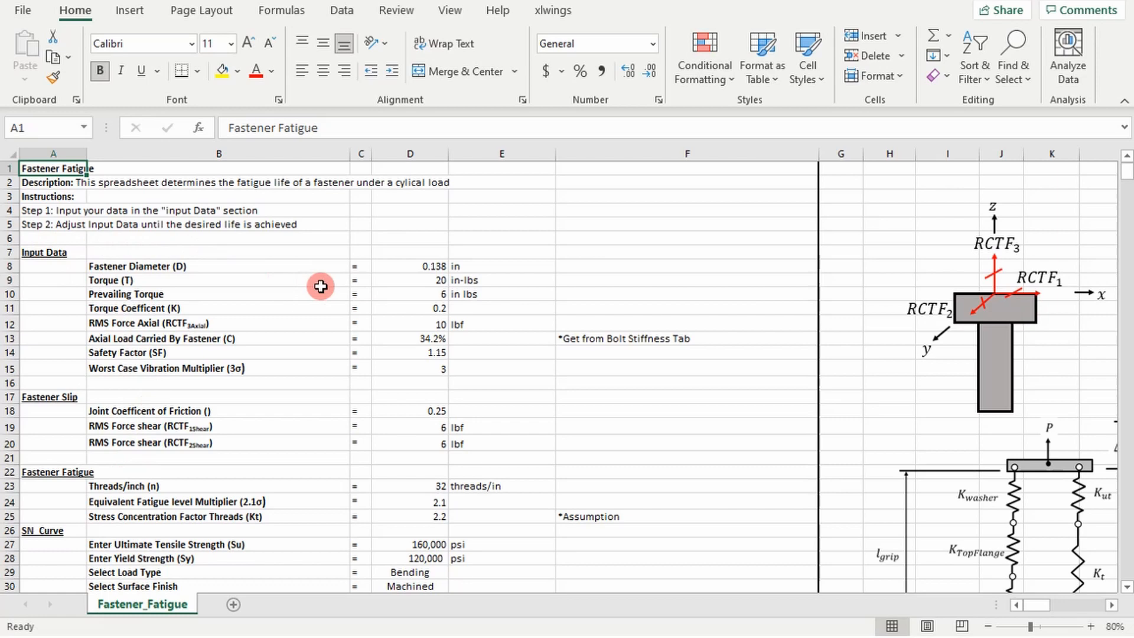
pyautogui.scroll(-3)
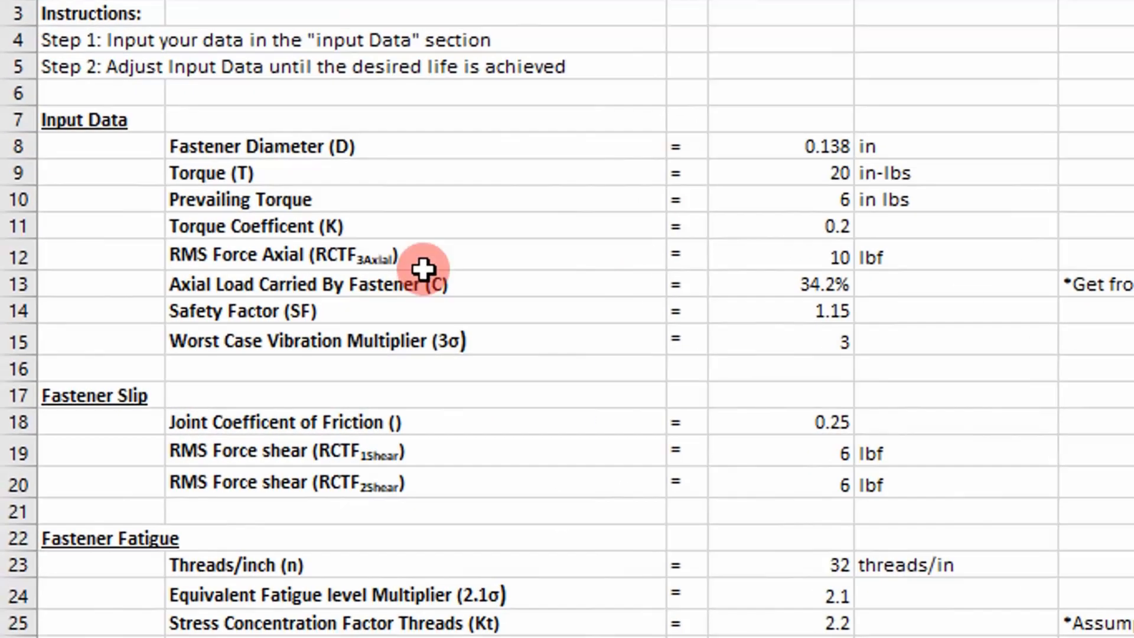
pyautogui.click(101, 146)
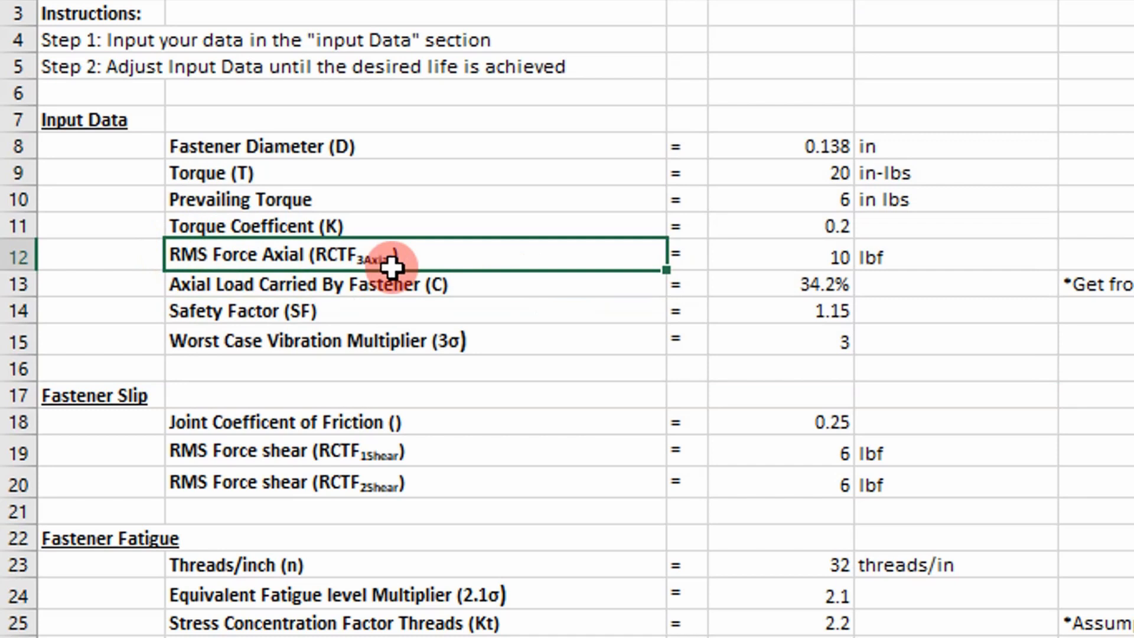
pyautogui.moveTo(245, 444)
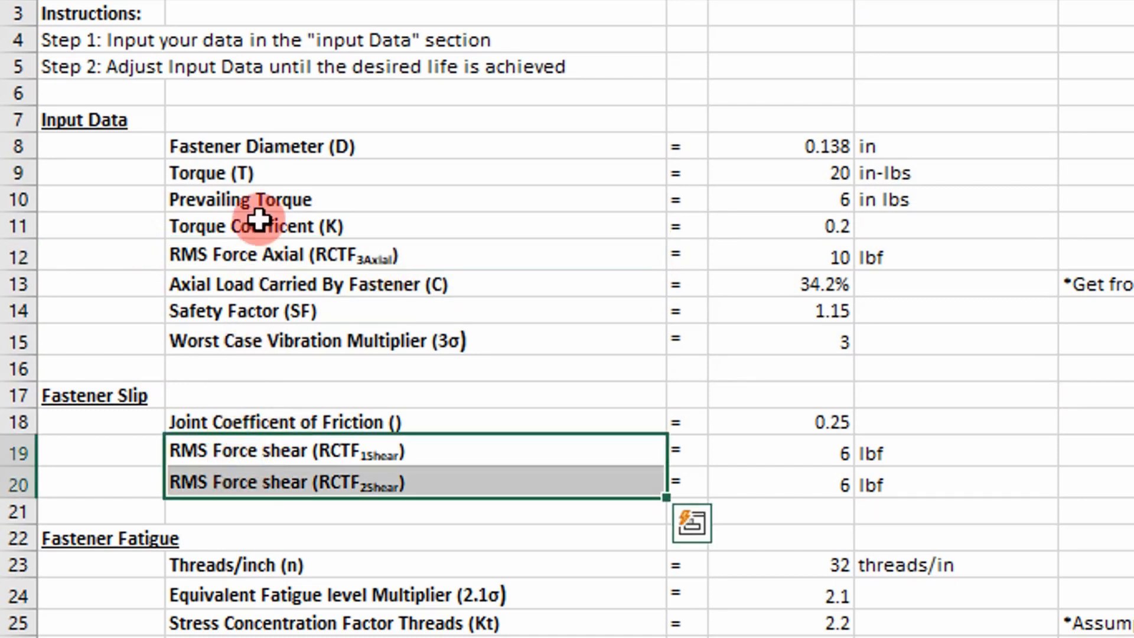
pyautogui.moveTo(470, 243)
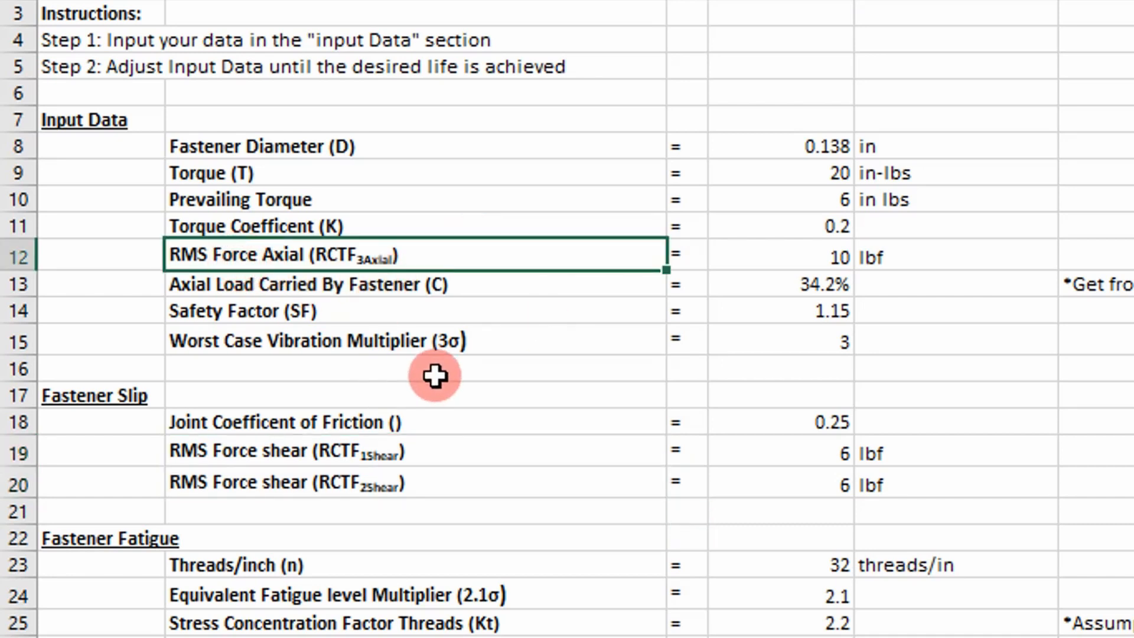
pyautogui.click(516, 341)
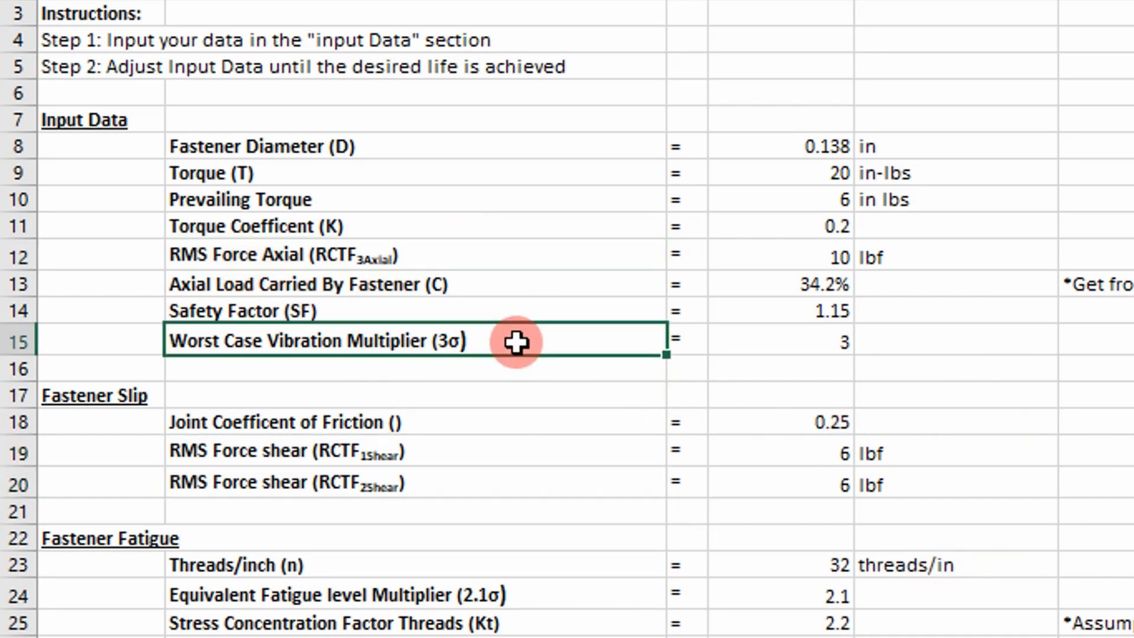
pyautogui.click(788, 255)
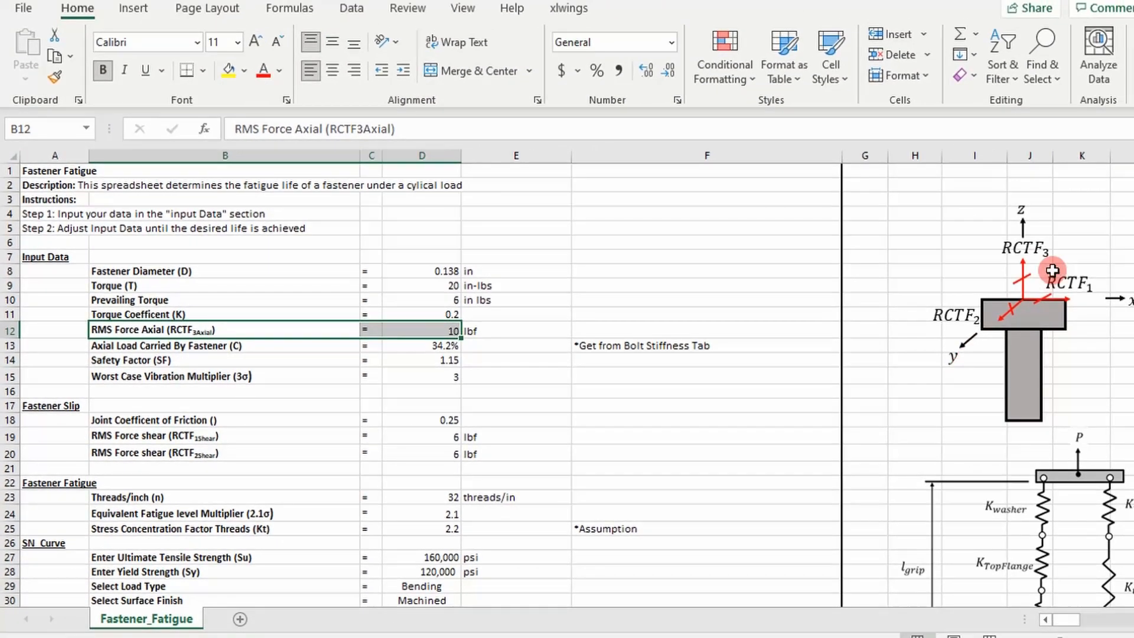
pyautogui.moveTo(1053, 272)
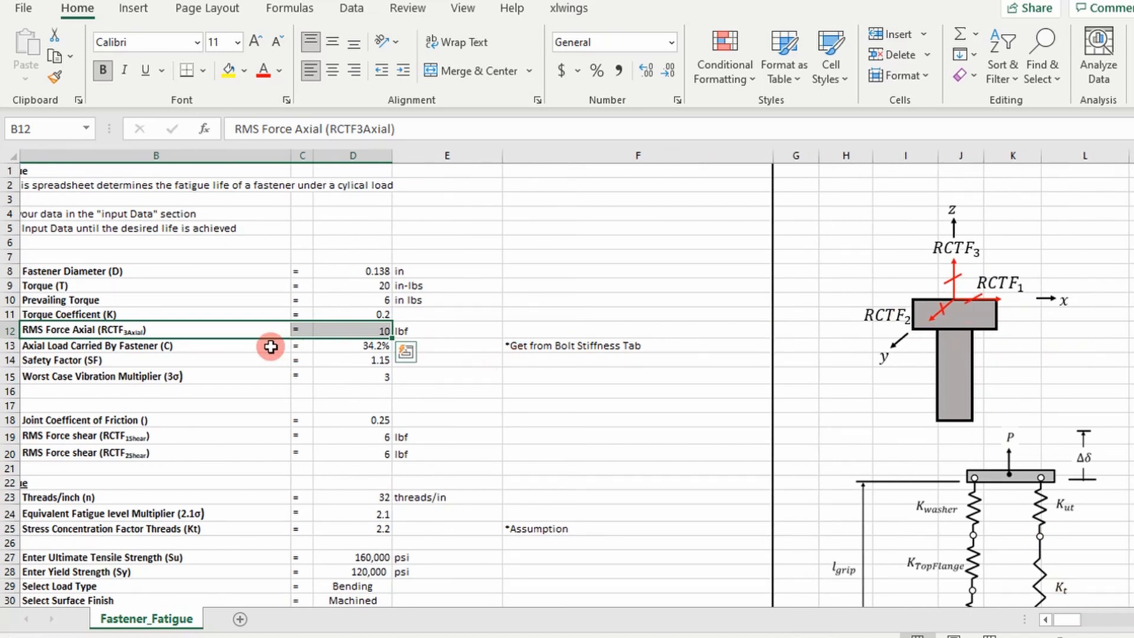
pyautogui.moveTo(990, 249)
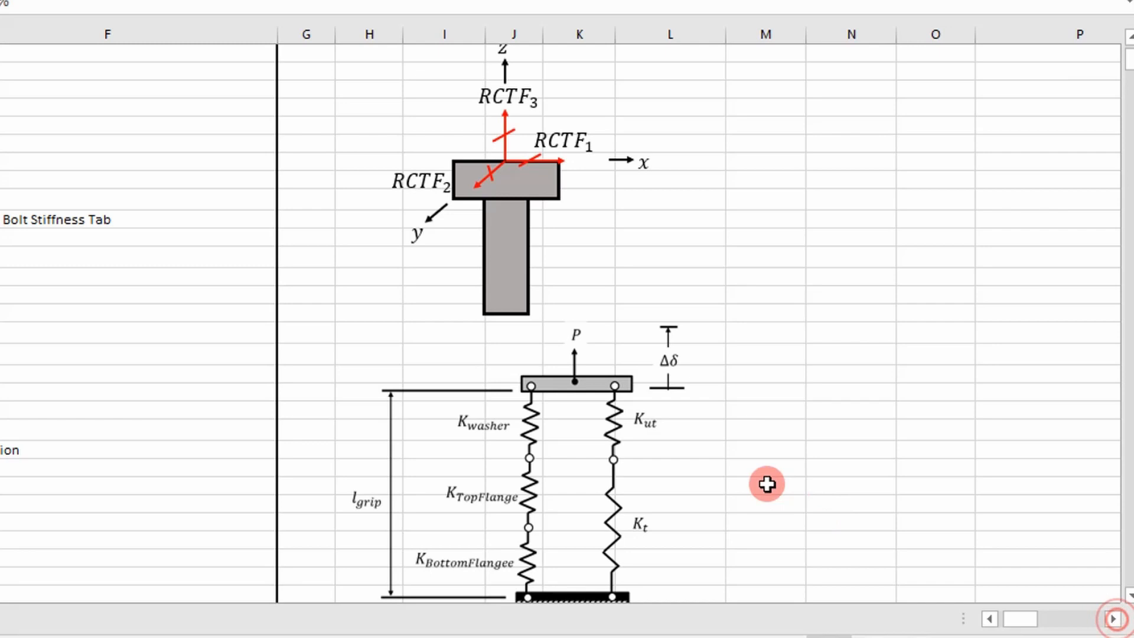
# Inspect the joint separation margin of safety formula further down the sheet.
pyautogui.scroll(-3)
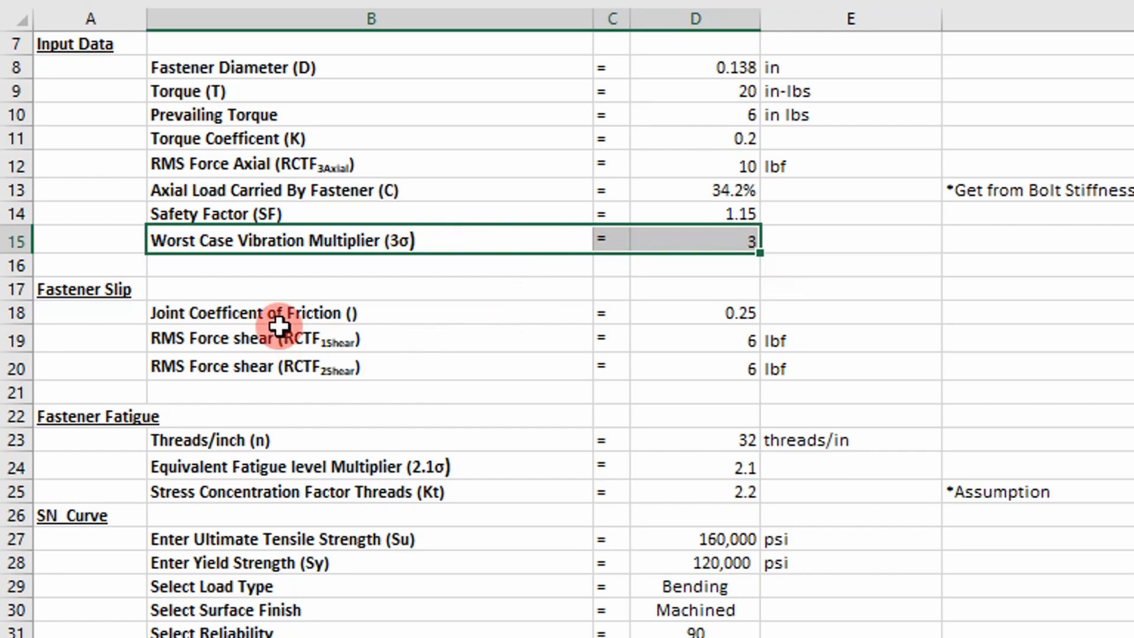
pyautogui.scroll(-3)
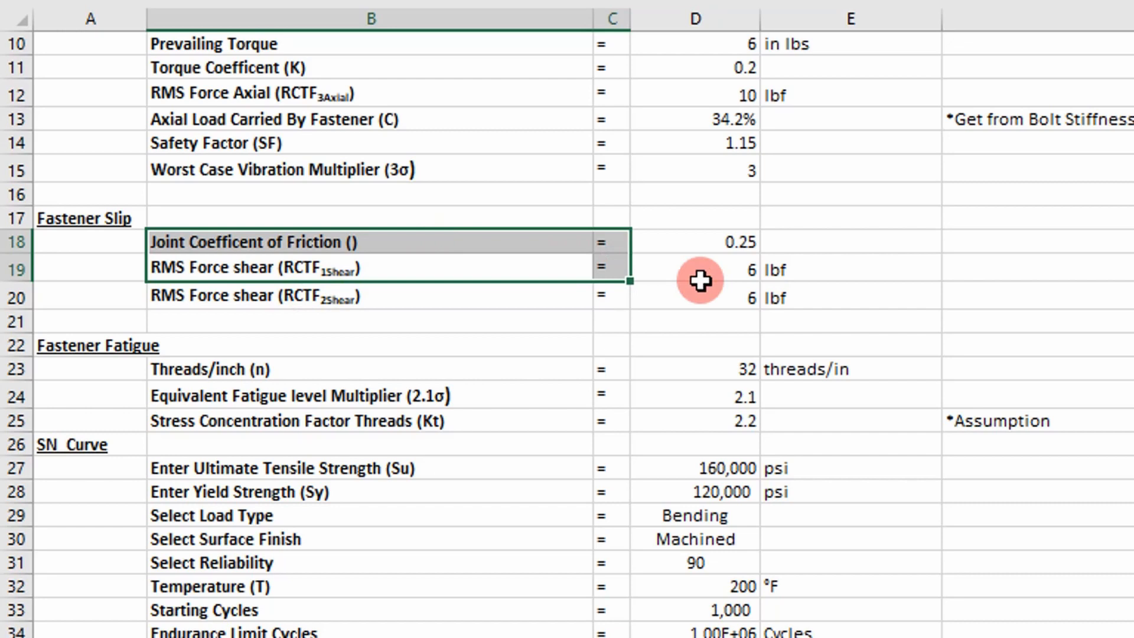
pyautogui.scroll(-3)
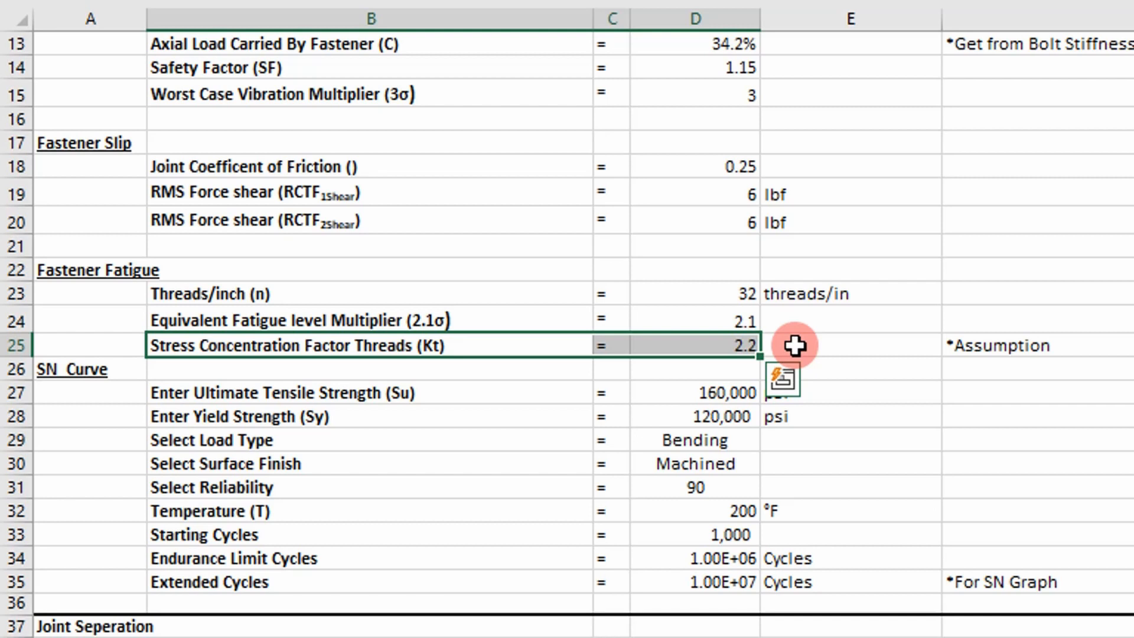
pyautogui.moveTo(657, 416)
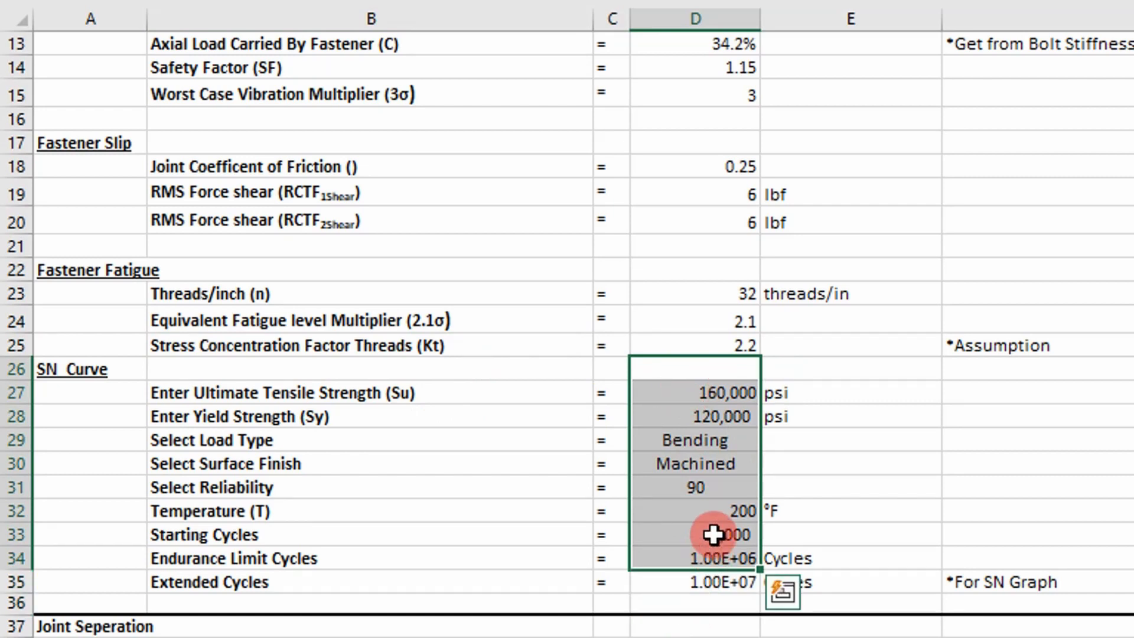
pyautogui.scroll(-3)
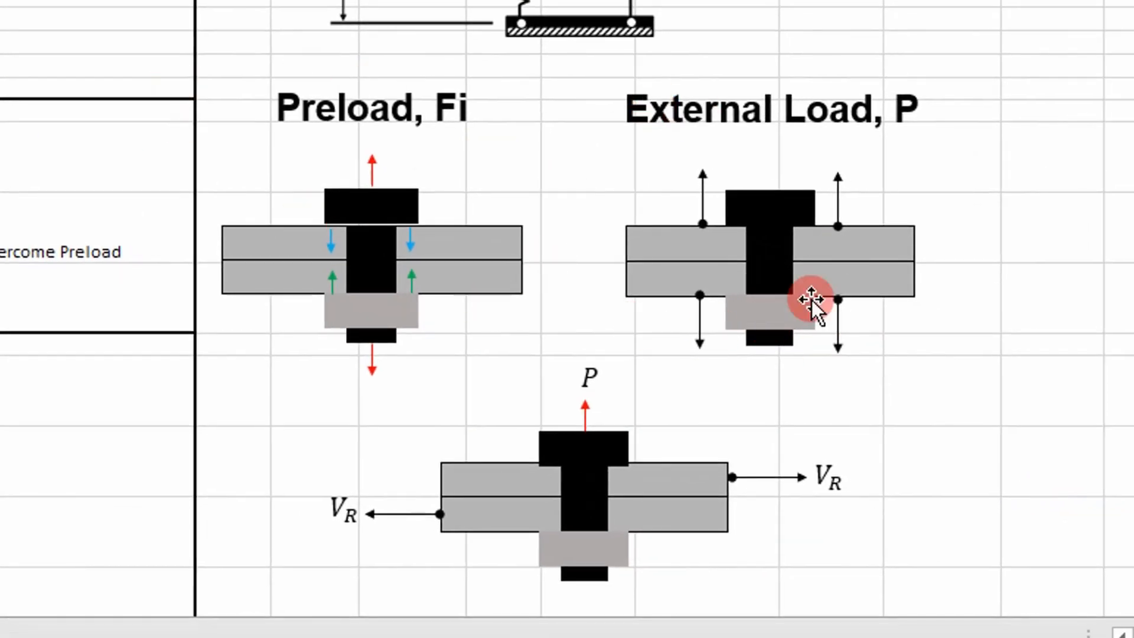
pyautogui.moveTo(675, 260)
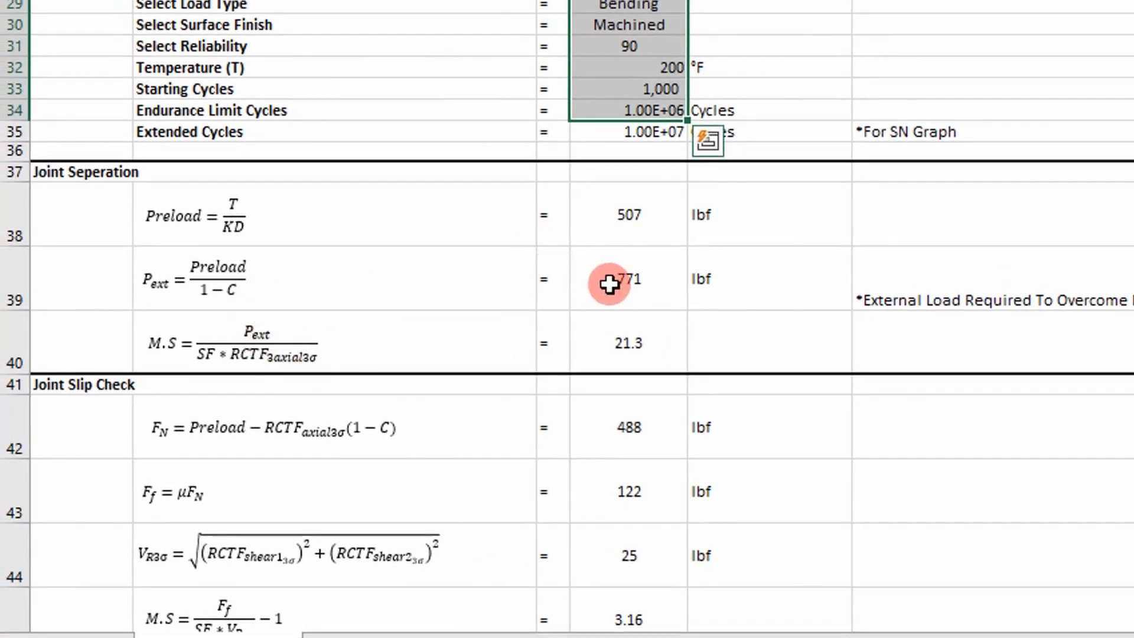
pyautogui.click(628, 279)
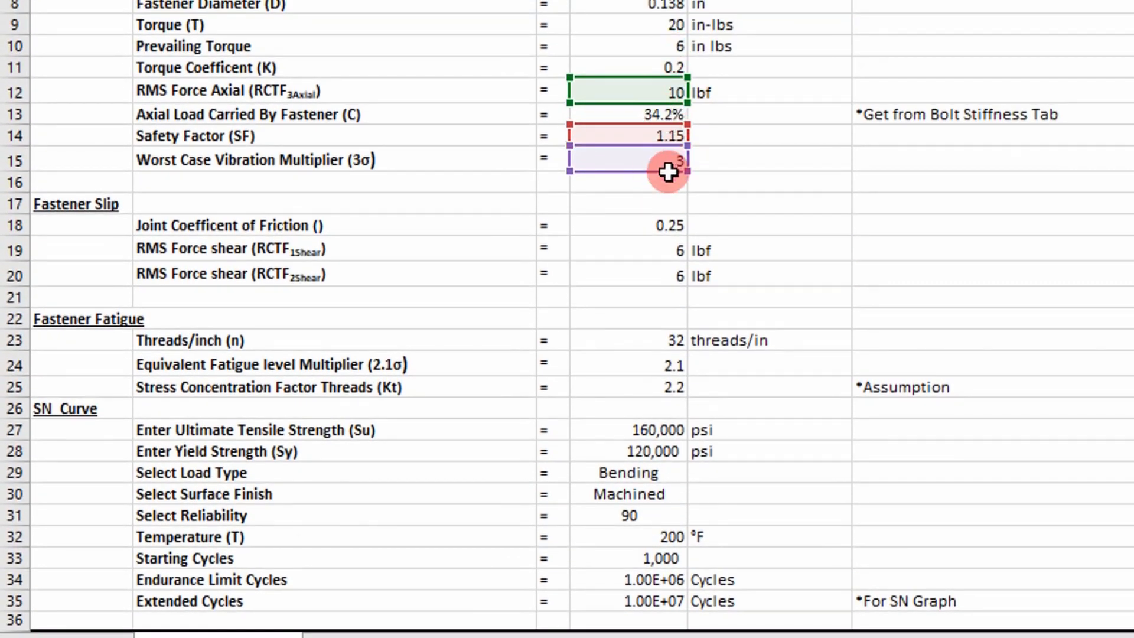
pyautogui.scroll(-3)
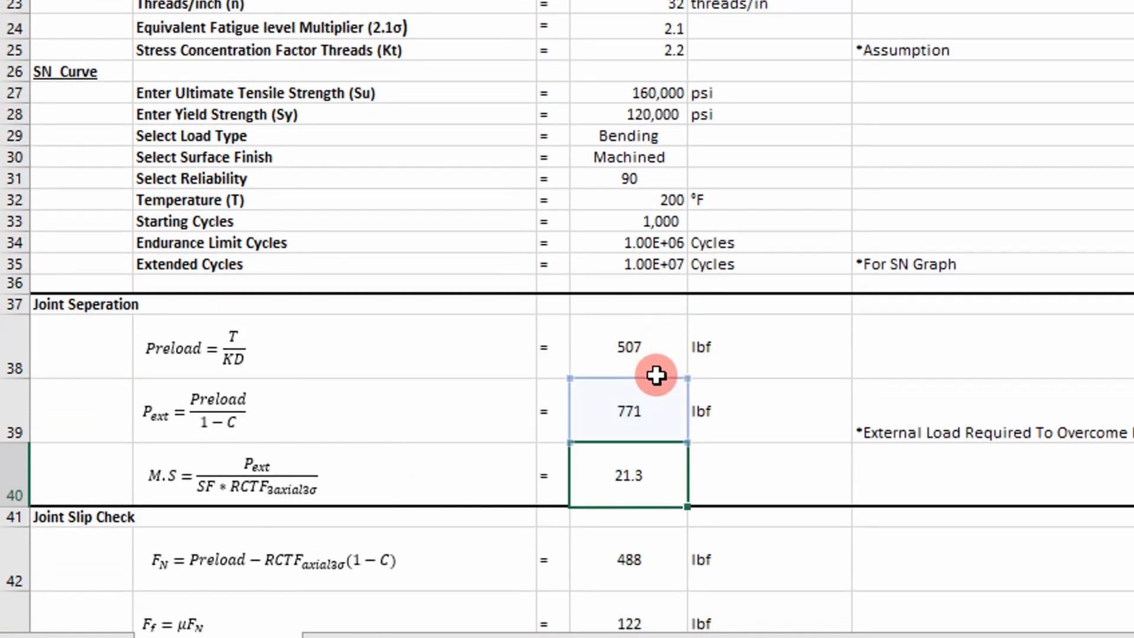
pyautogui.scroll(-3)
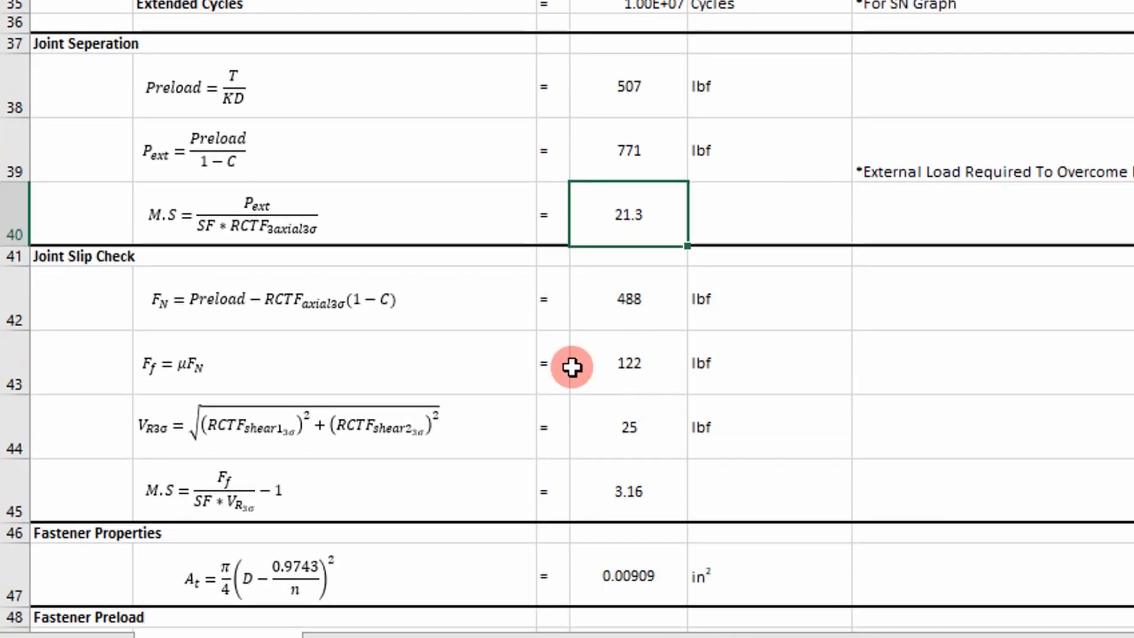
pyautogui.scroll(-3)
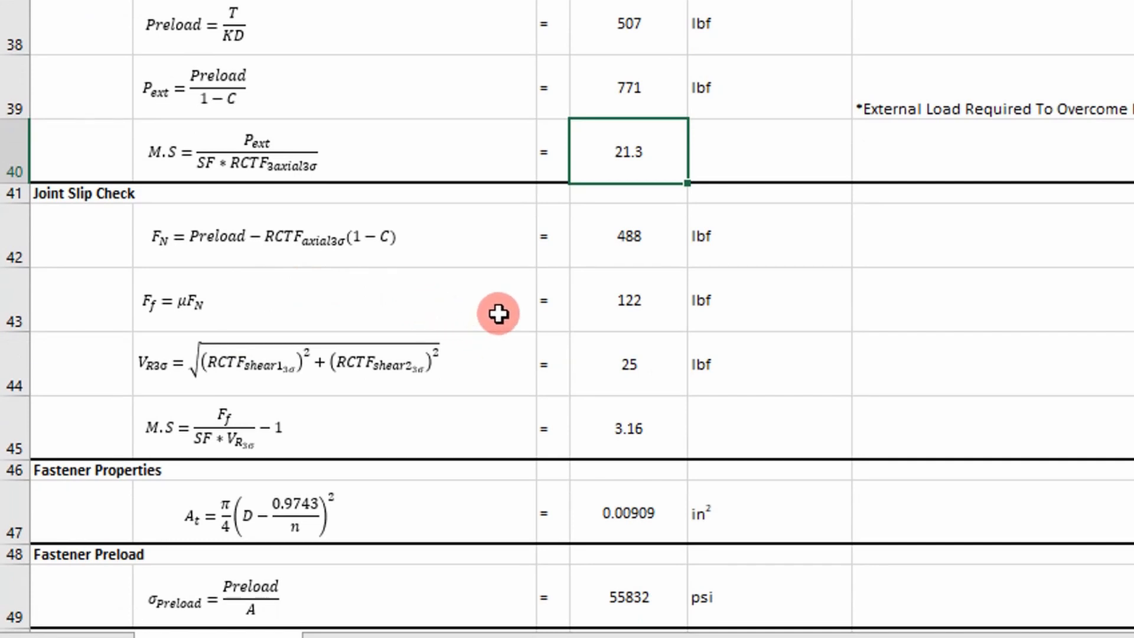
pyautogui.moveTo(637, 371)
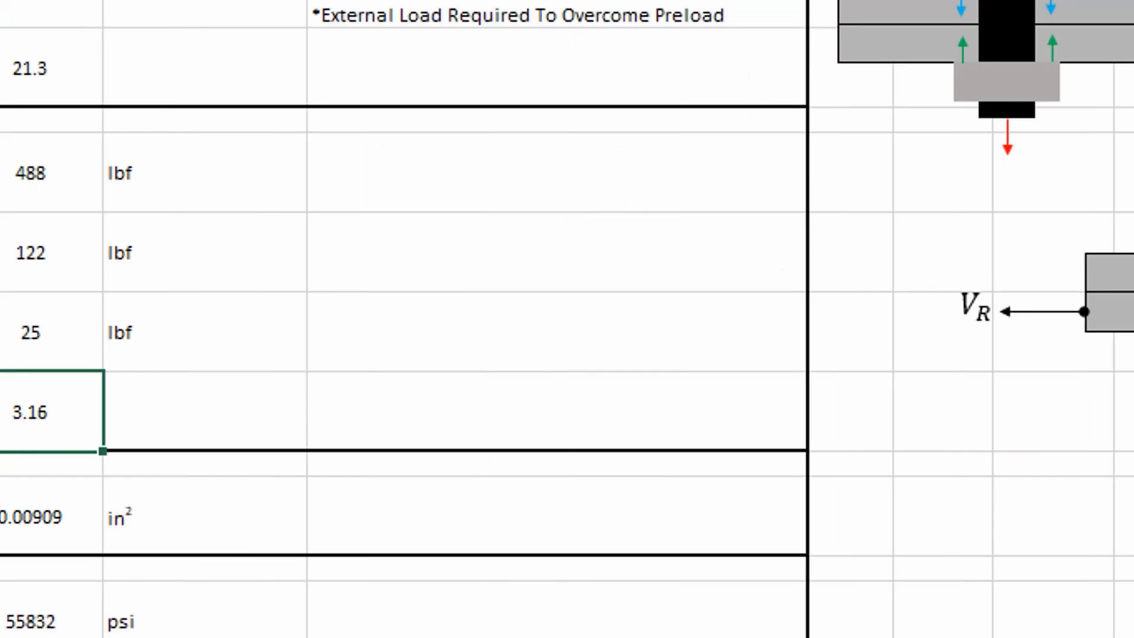
# Review the fastener tension formula row and the shear stress formula in row 55.
pyautogui.scroll(-3)
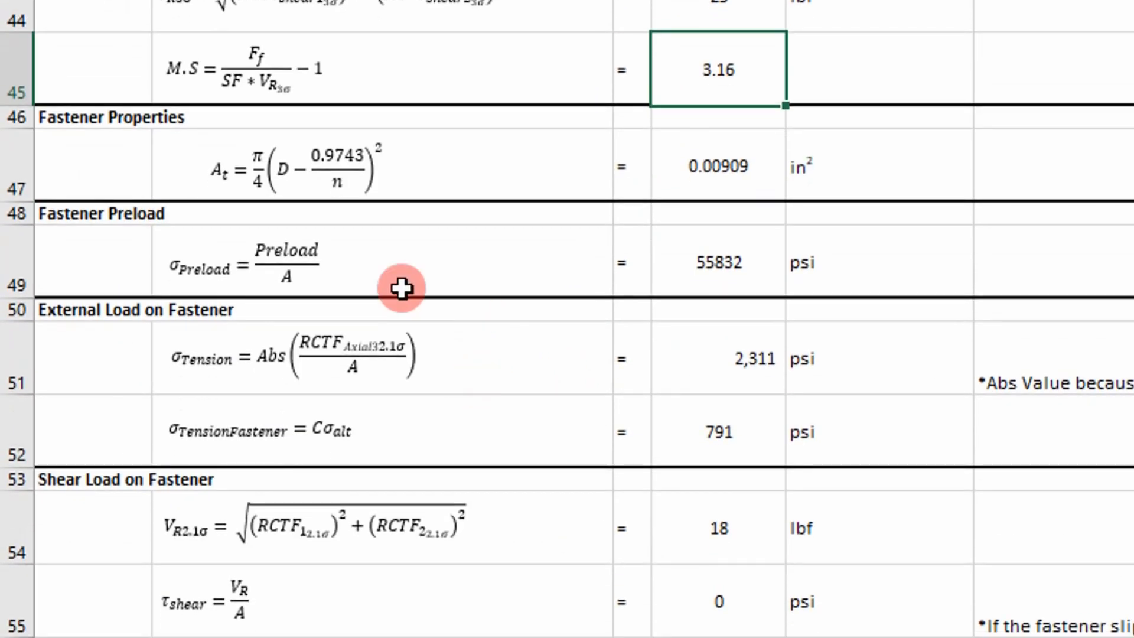
pyautogui.moveTo(653, 222)
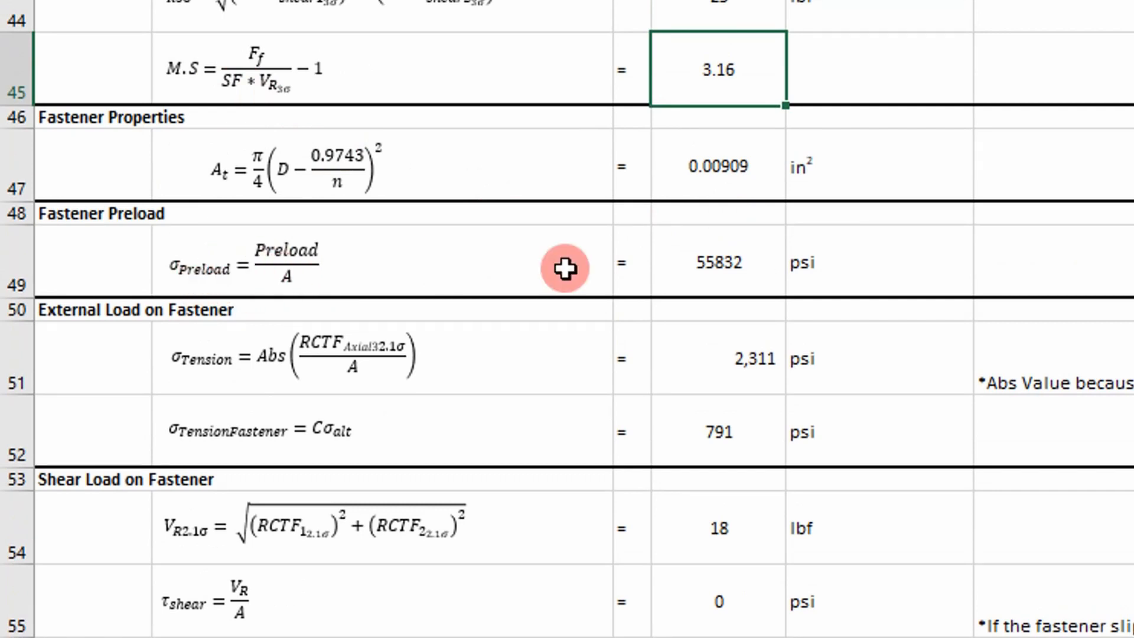
pyautogui.moveTo(553, 309)
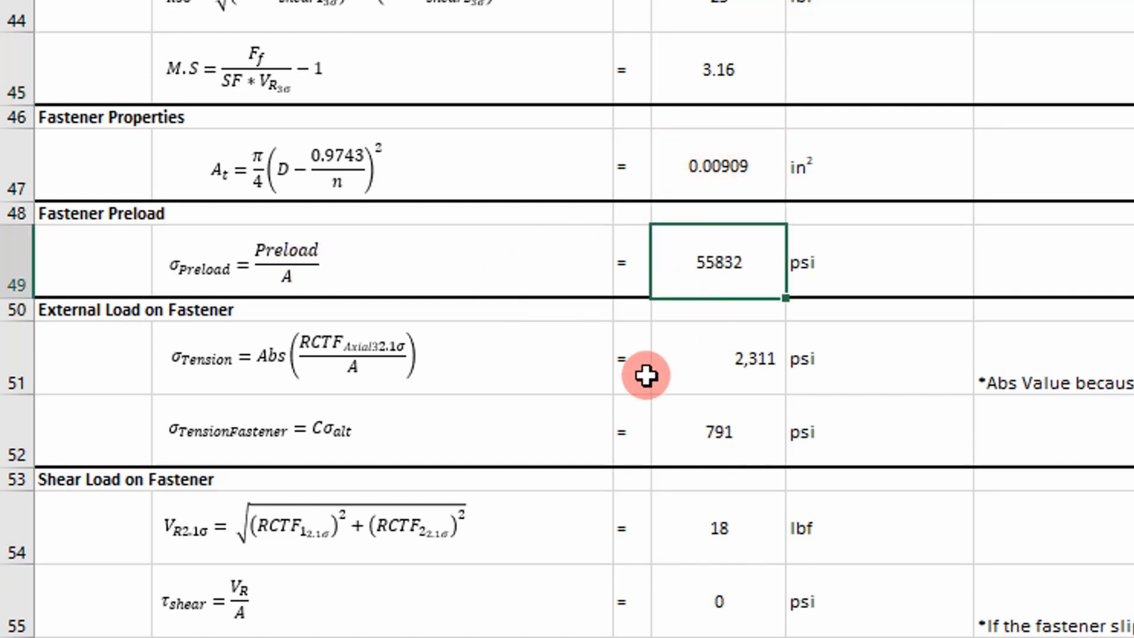
pyautogui.scroll(-3)
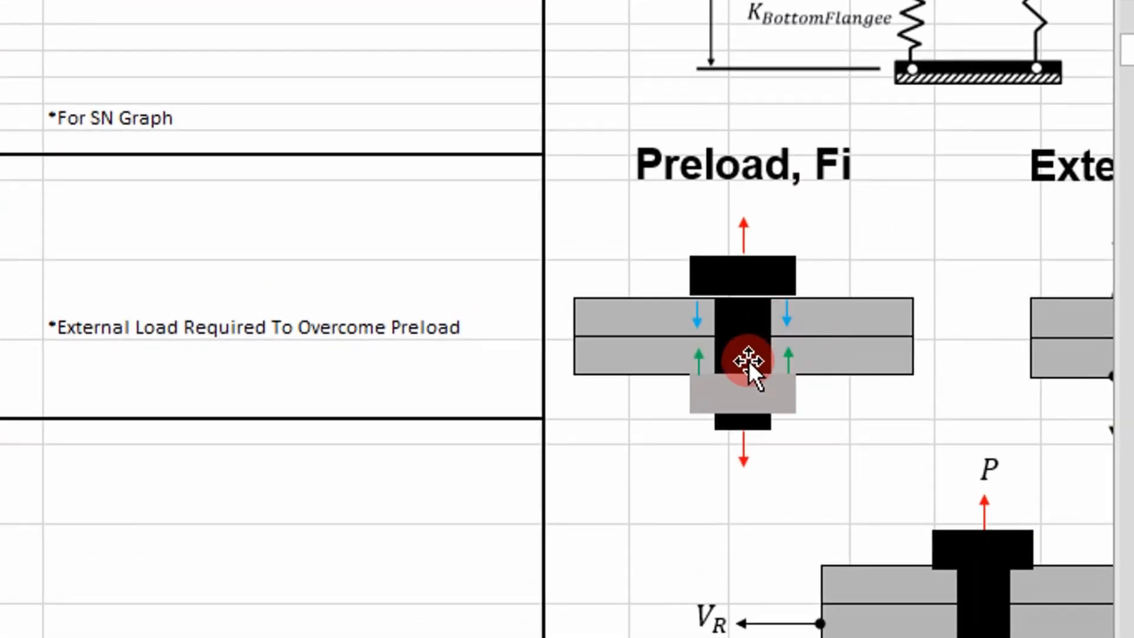
pyautogui.scroll(-3)
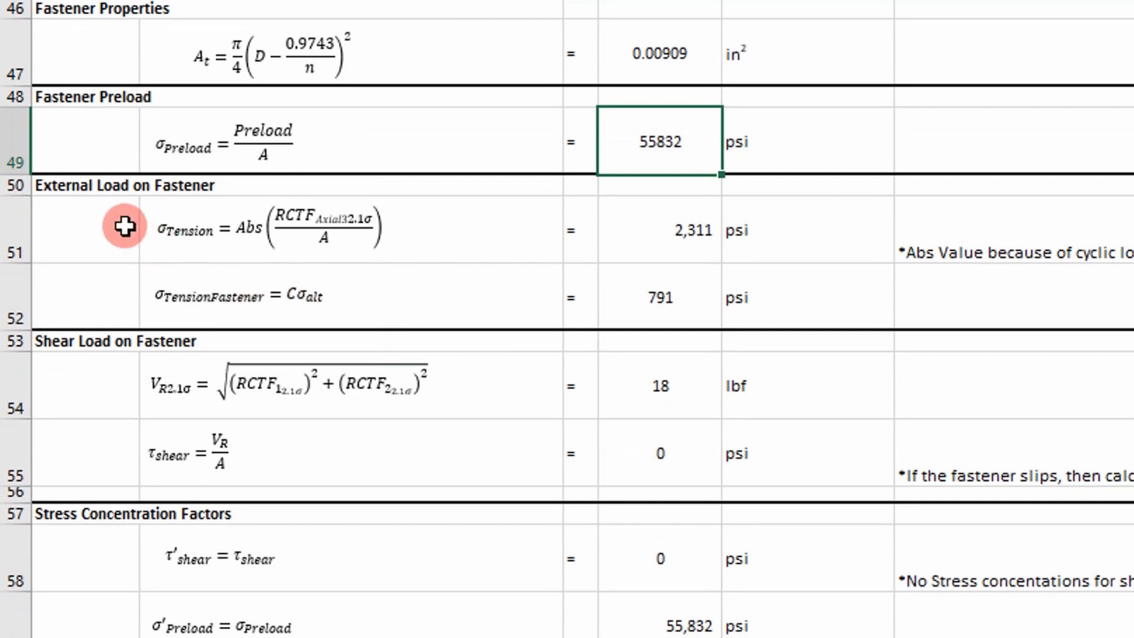
pyautogui.moveTo(272, 221)
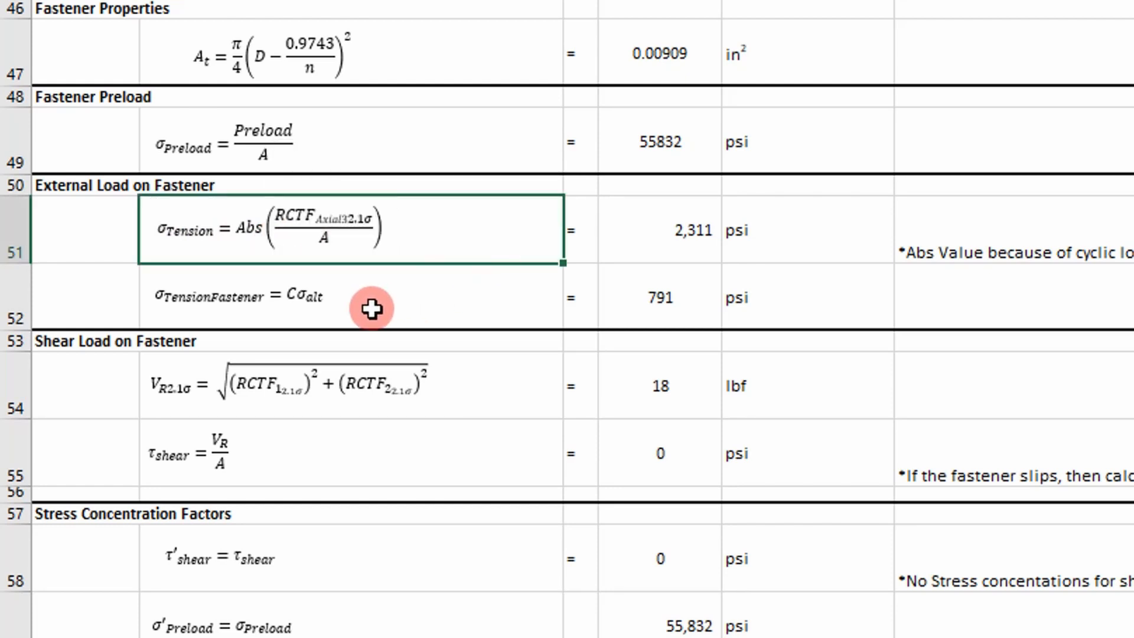
pyautogui.click(326, 227)
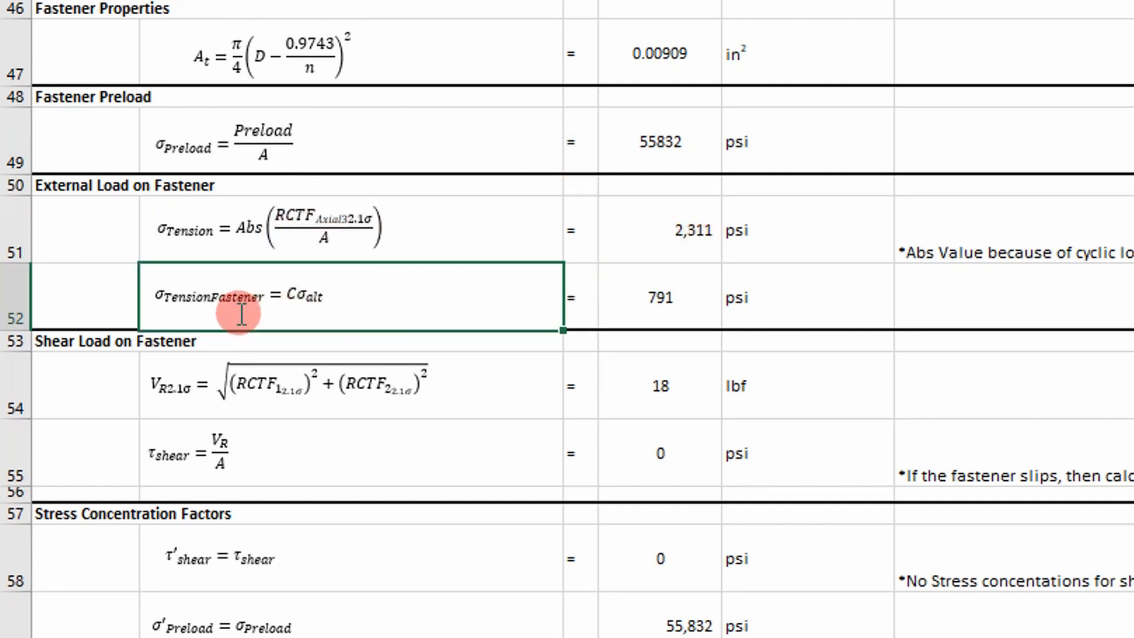
pyautogui.moveTo(668, 307)
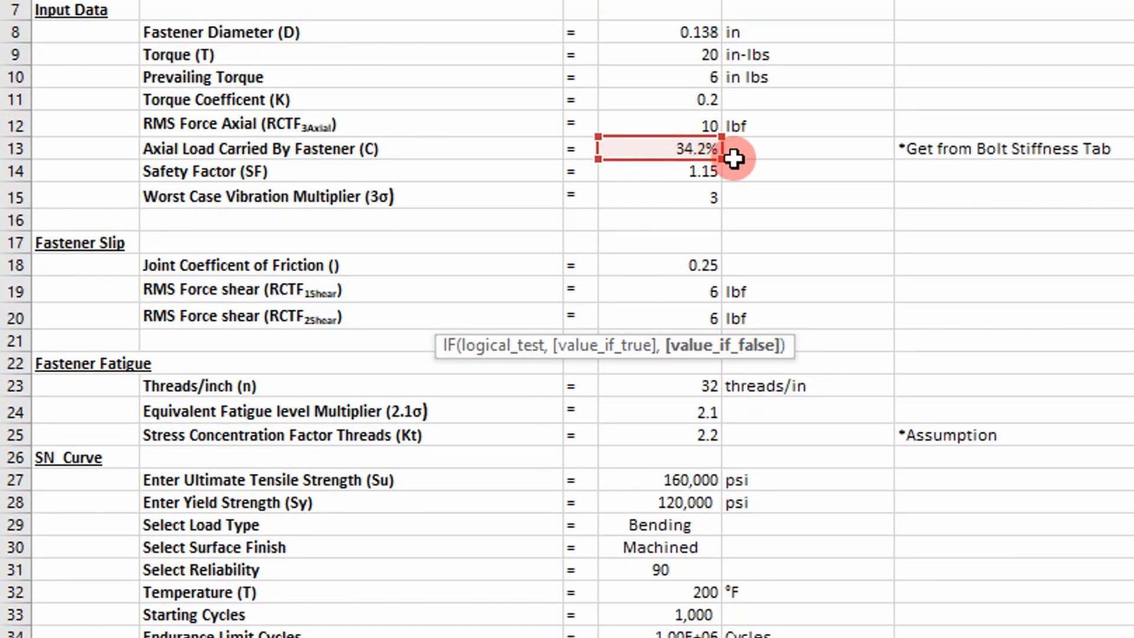
pyautogui.scroll(-3)
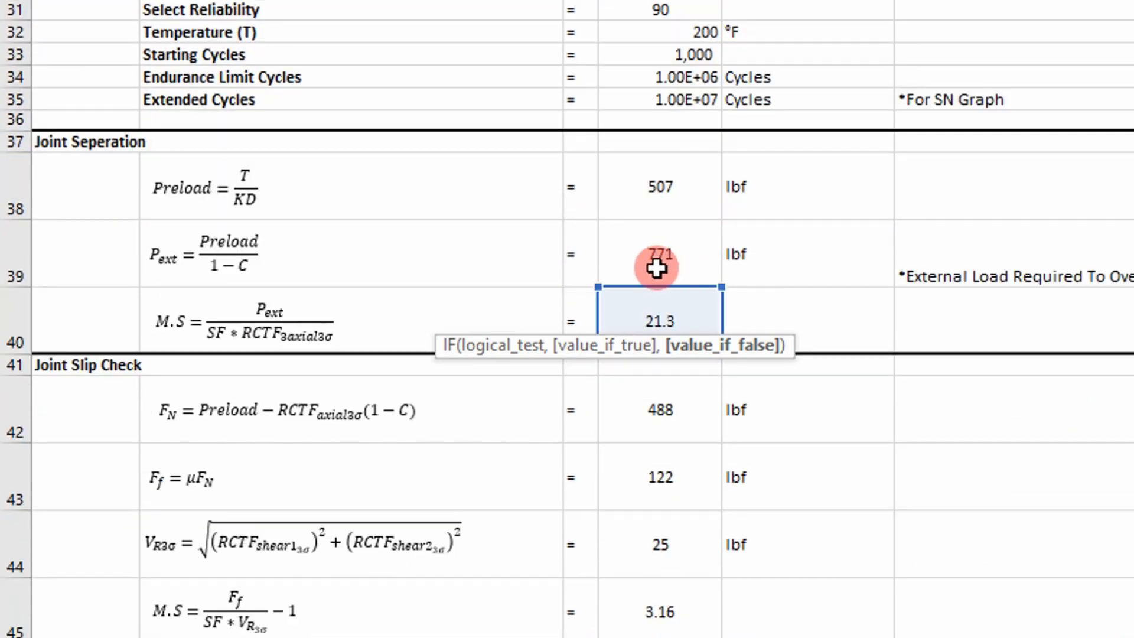
pyautogui.scroll(-3)
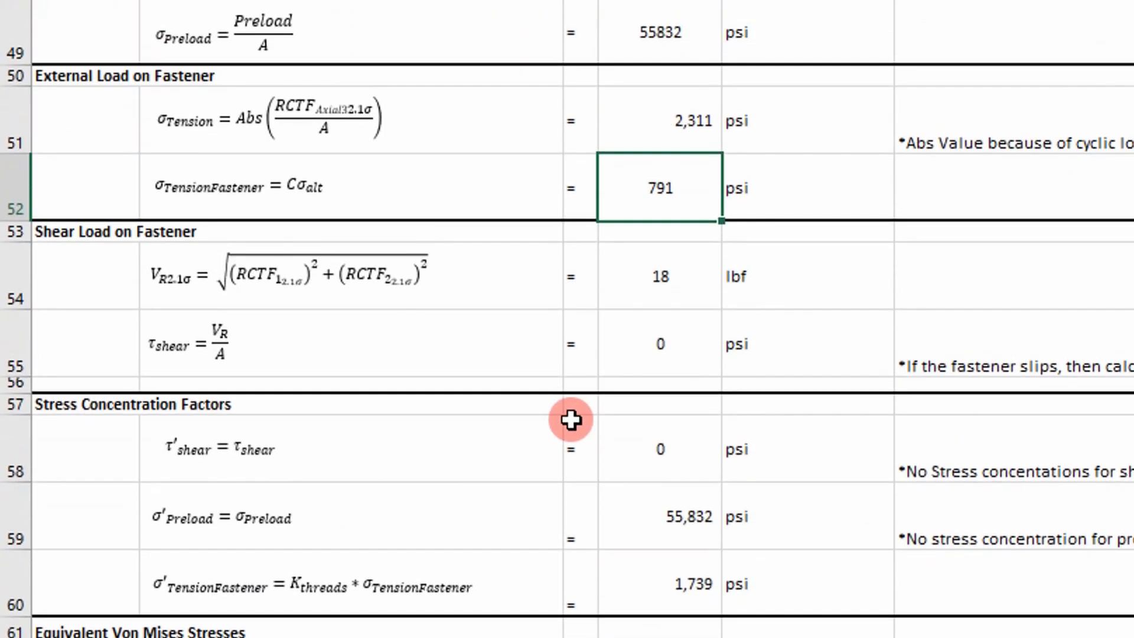
pyautogui.moveTo(206, 277)
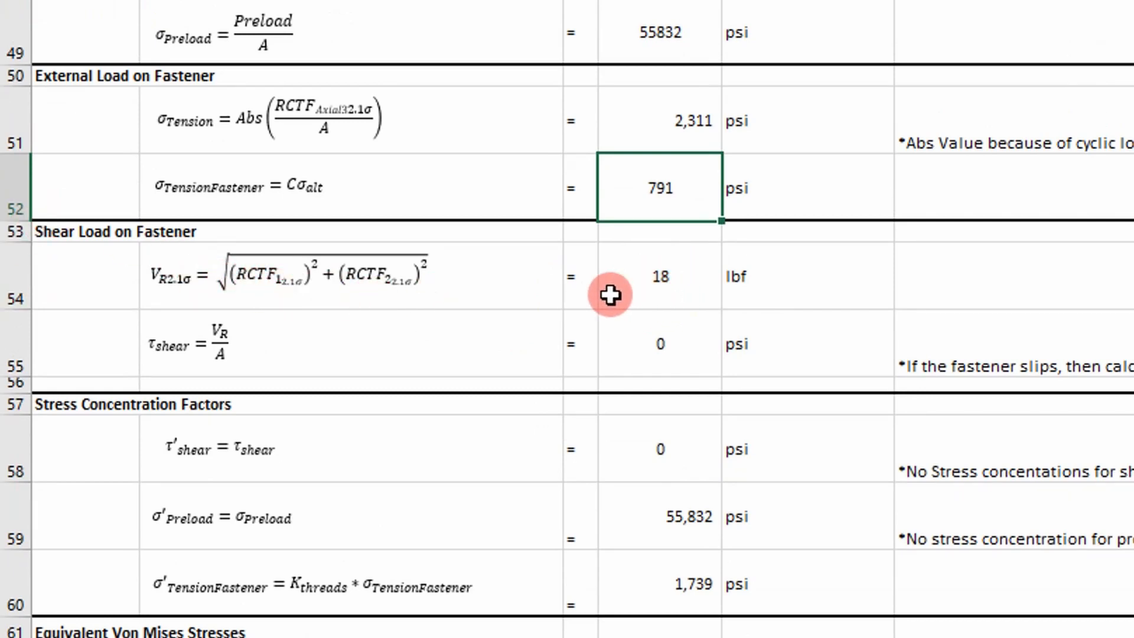
pyautogui.moveTo(667, 275)
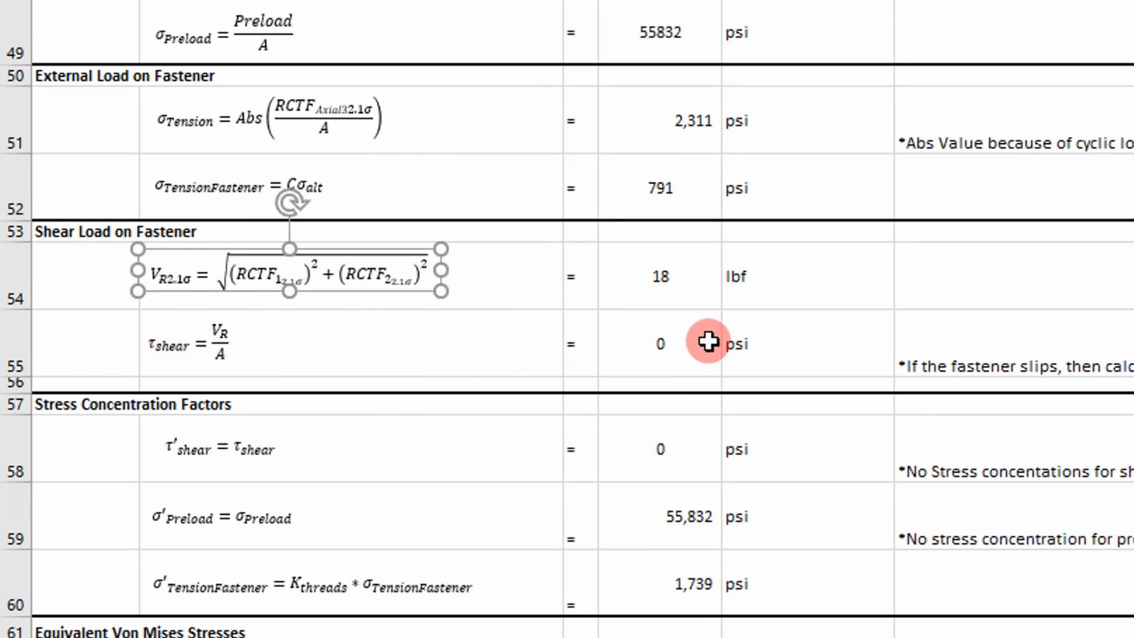
pyautogui.doubleClick(659, 343)
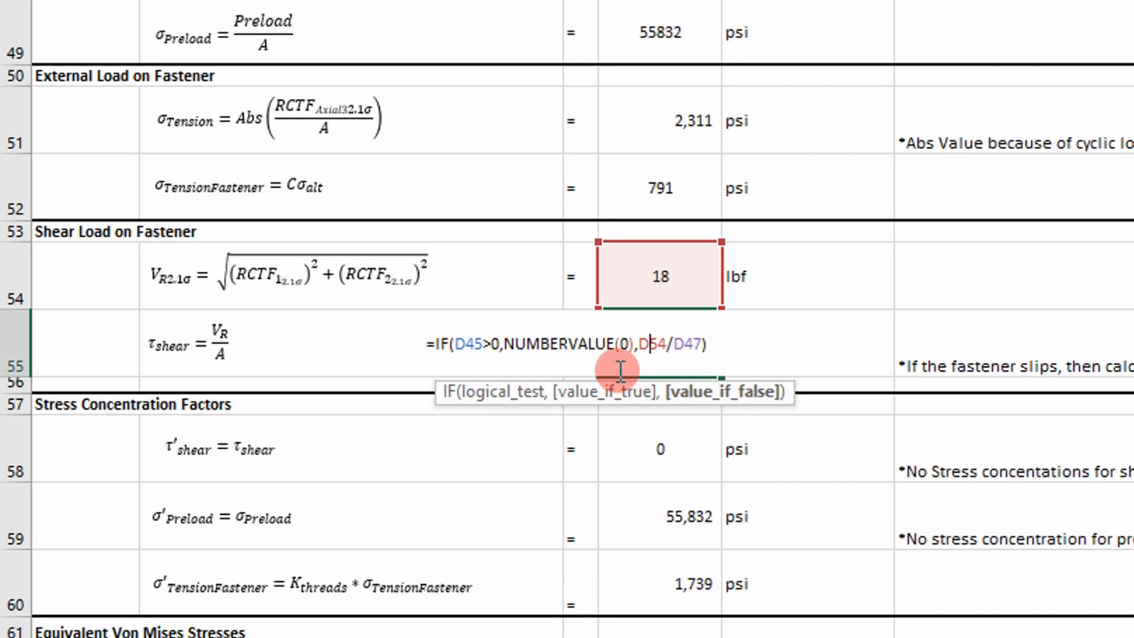
# Enter =D25*D52 in D60 so concentrated fastener tension reads 1,739 psi.
pyautogui.scroll(-3)
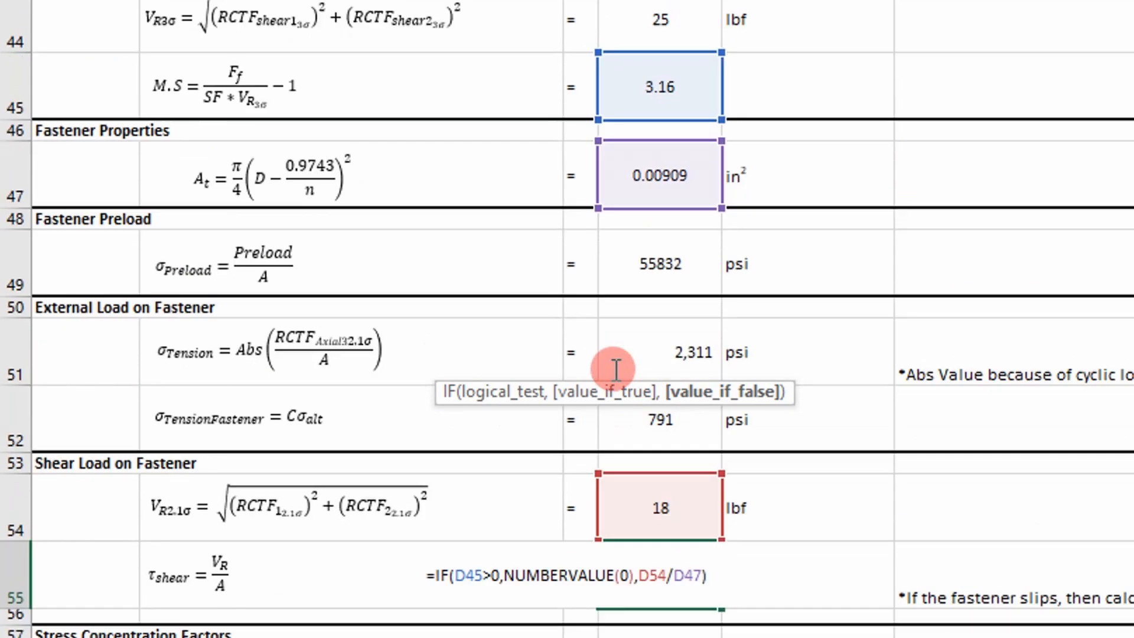
pyautogui.scroll(-3)
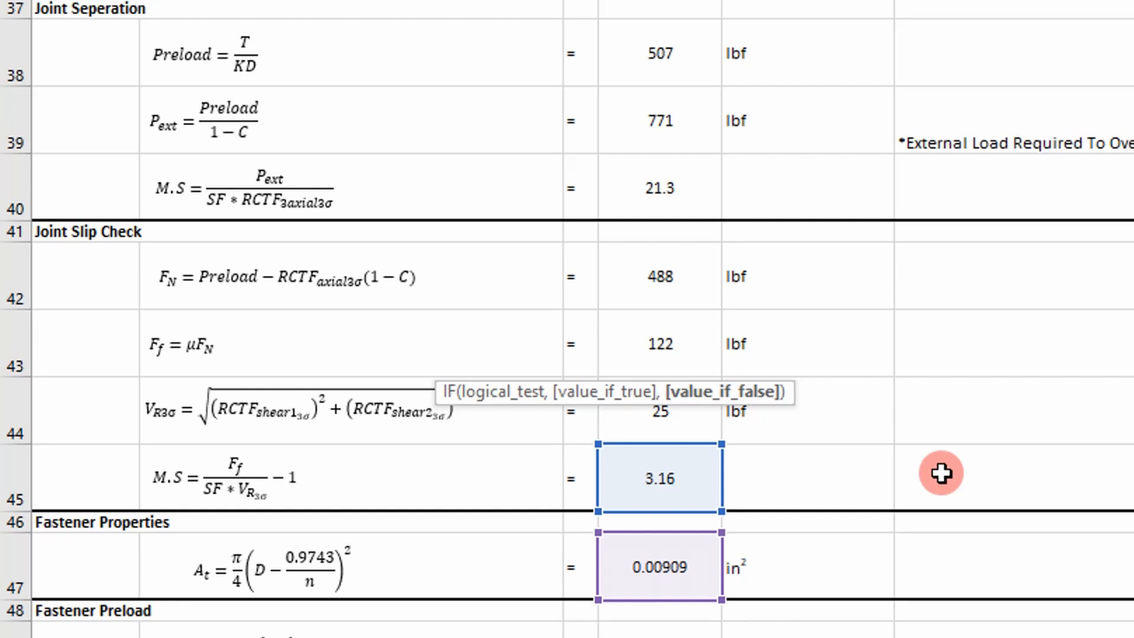
pyautogui.scroll(-3)
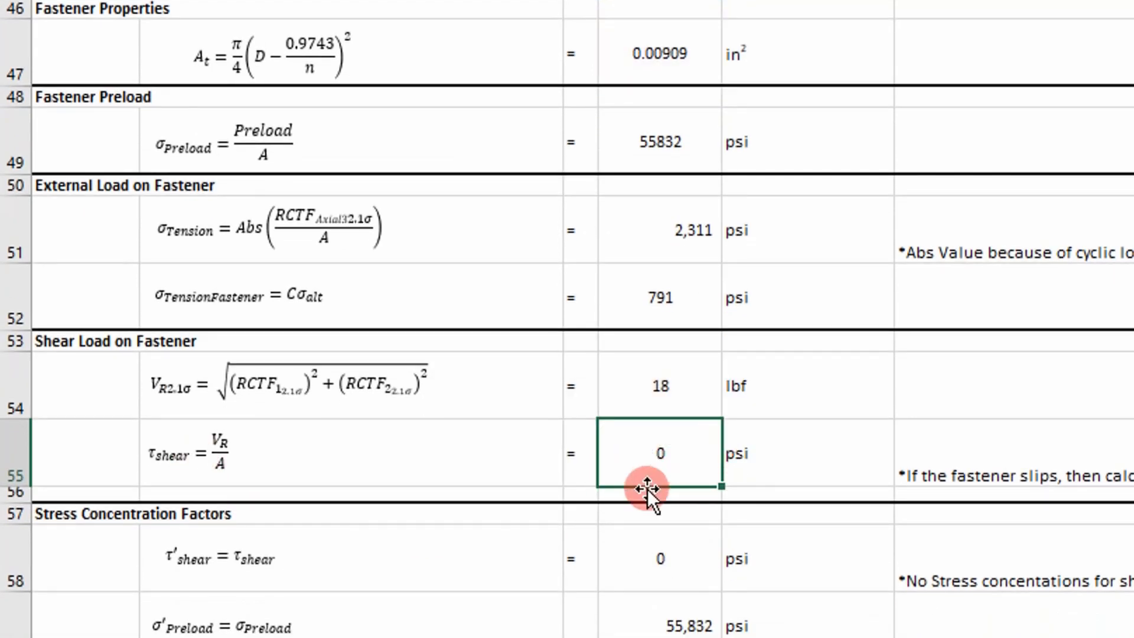
pyautogui.moveTo(659, 485)
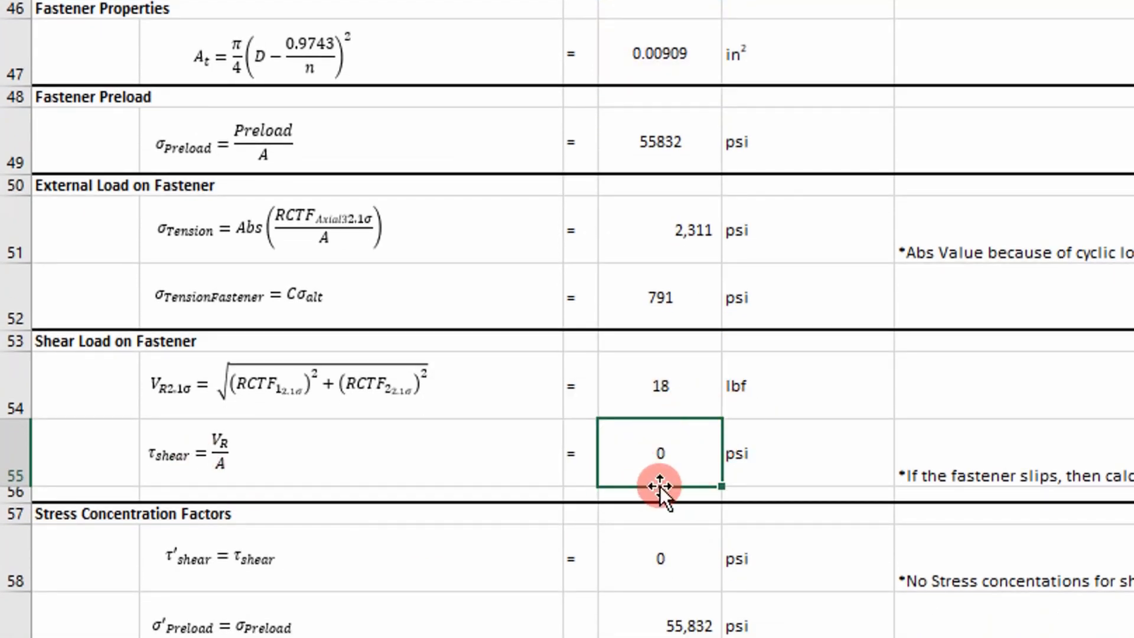
pyautogui.scroll(-3)
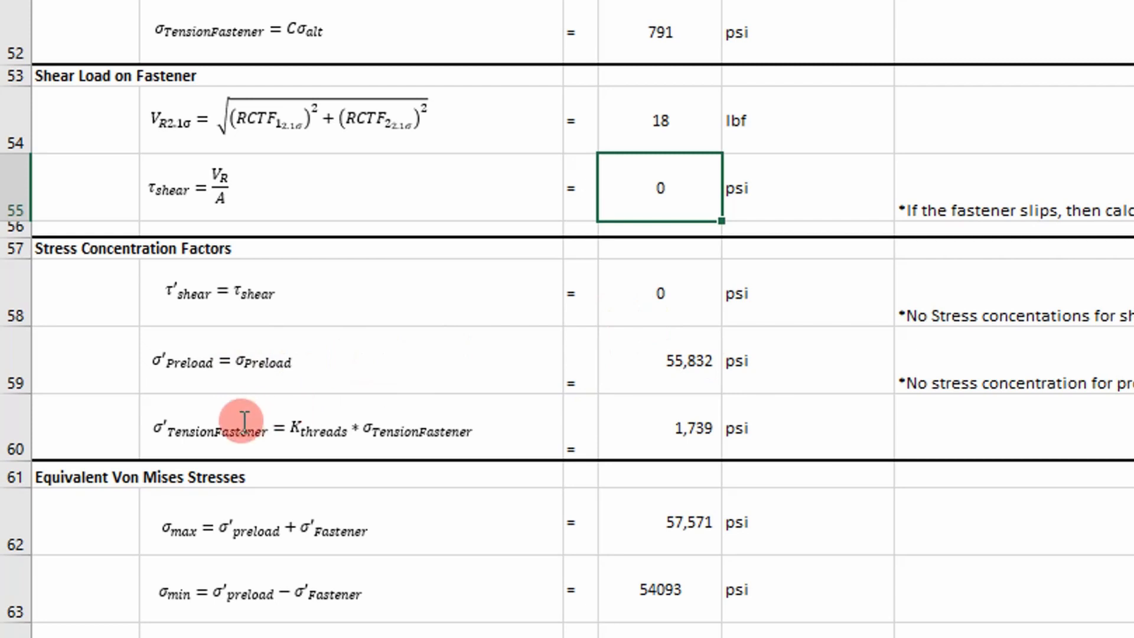
pyautogui.write('=D25*D52')
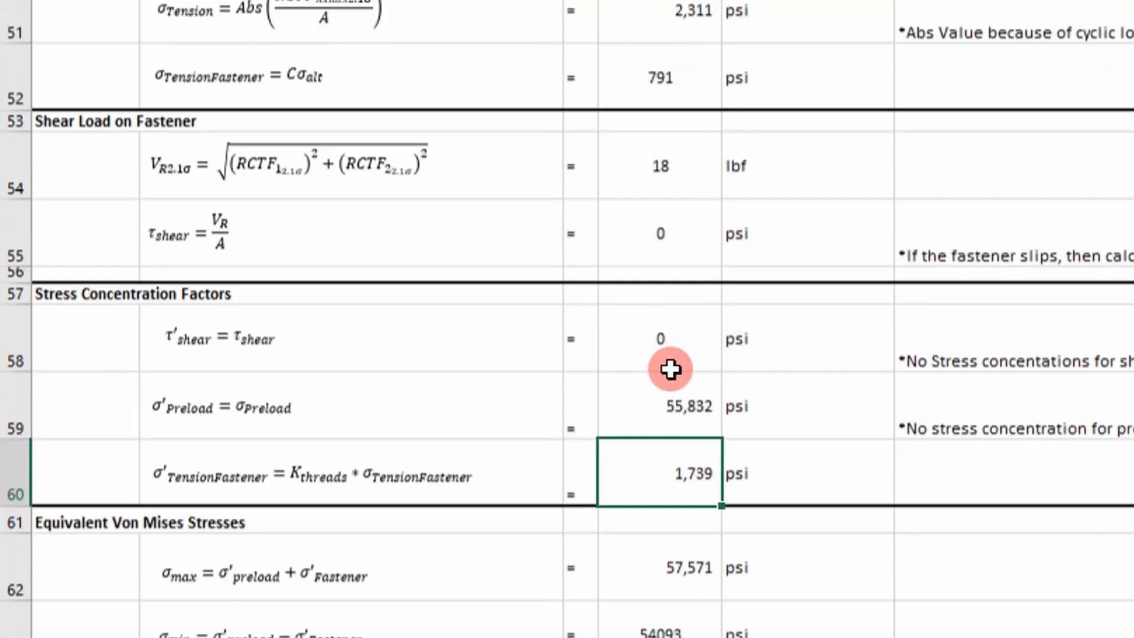
pyautogui.scroll(-3)
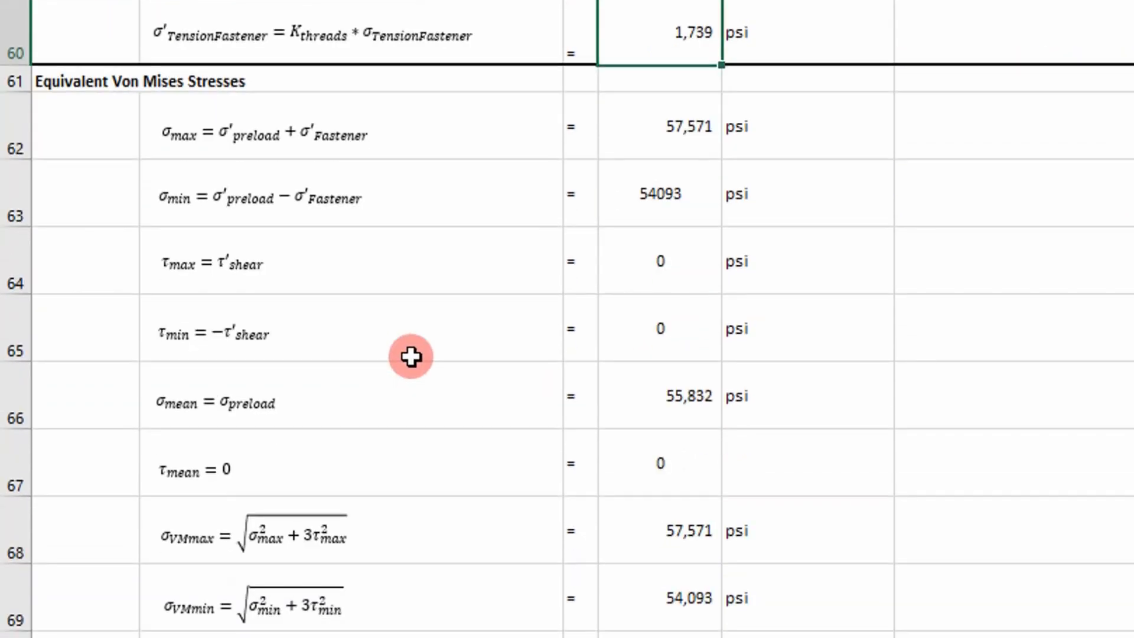
pyautogui.moveTo(272, 236)
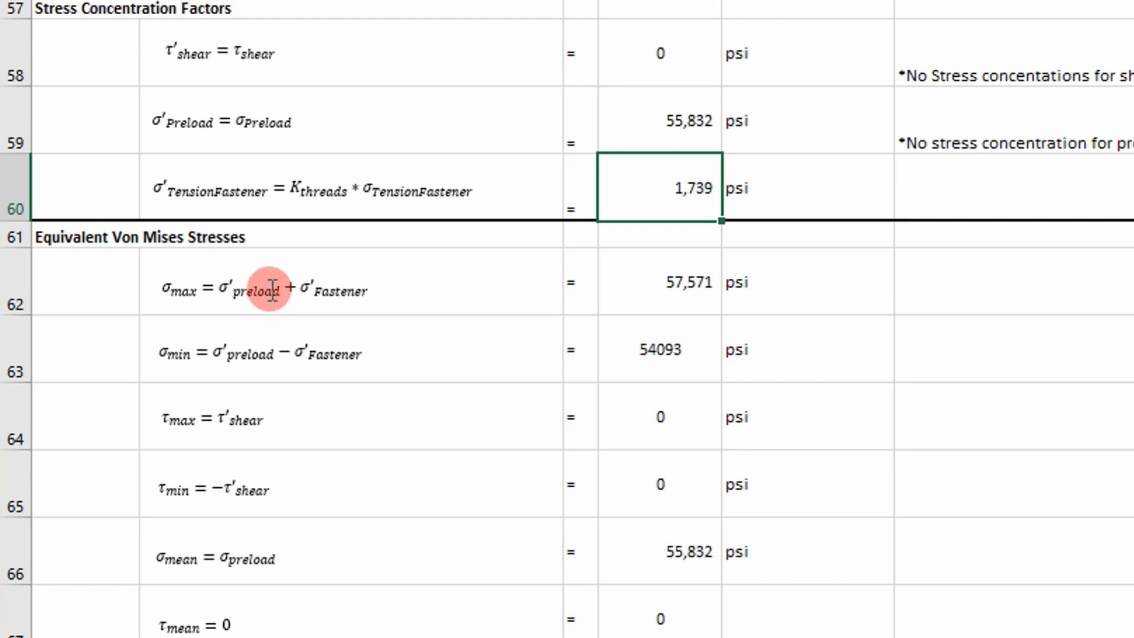
pyautogui.moveTo(391, 286)
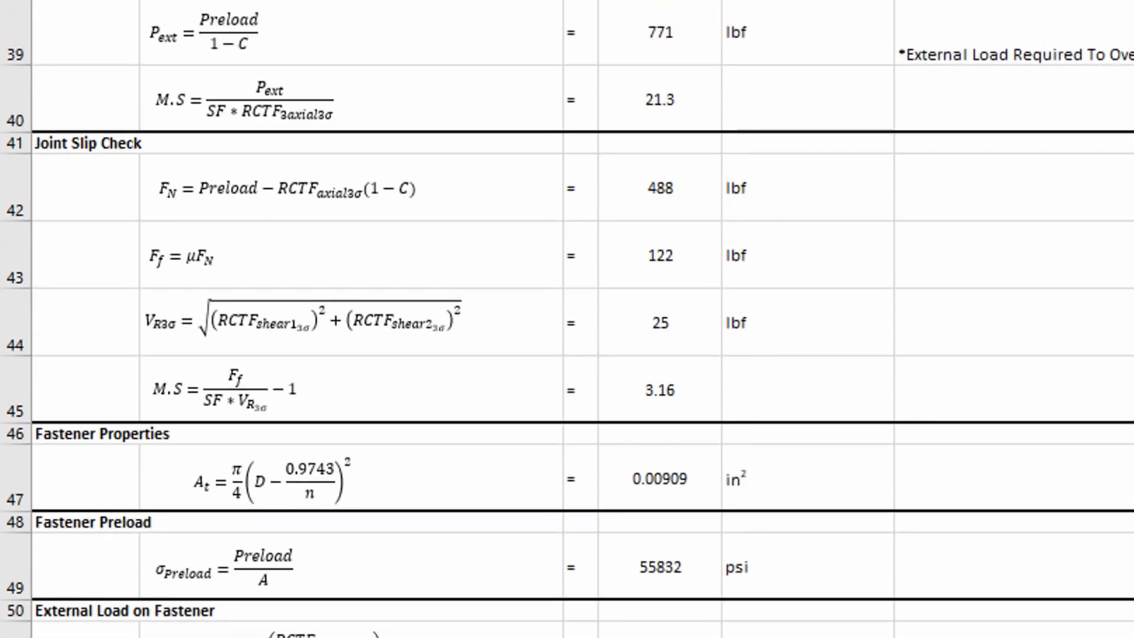
# Scroll past the fastener force-direction diagram toward the Von Mises Stress vs Time chart.
pyautogui.scroll(-3)
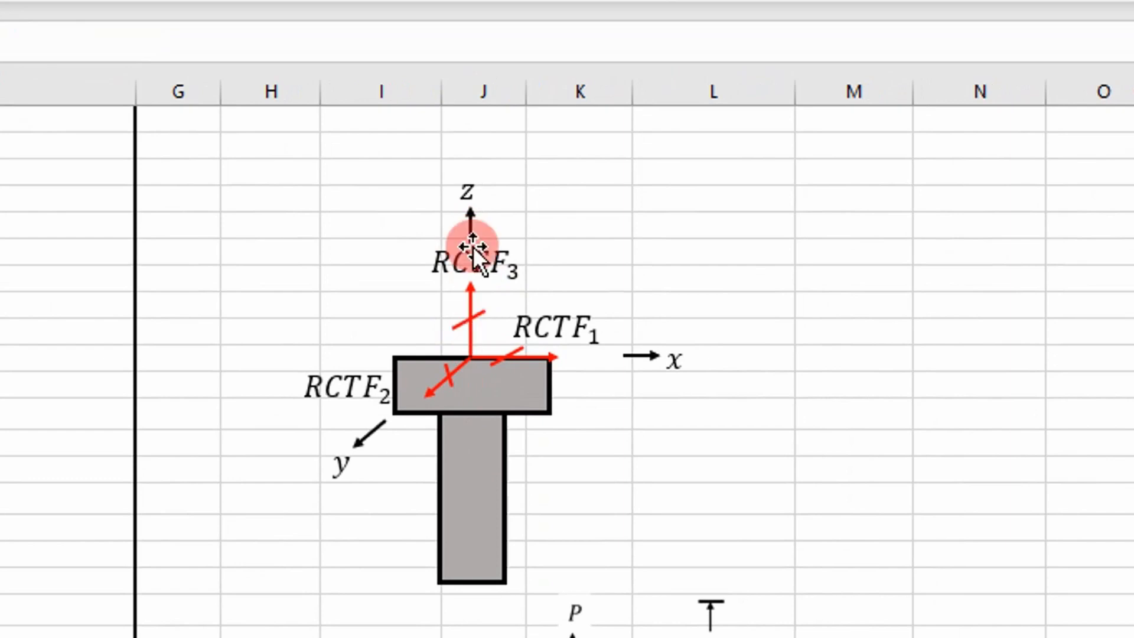
pyautogui.moveTo(309, 351)
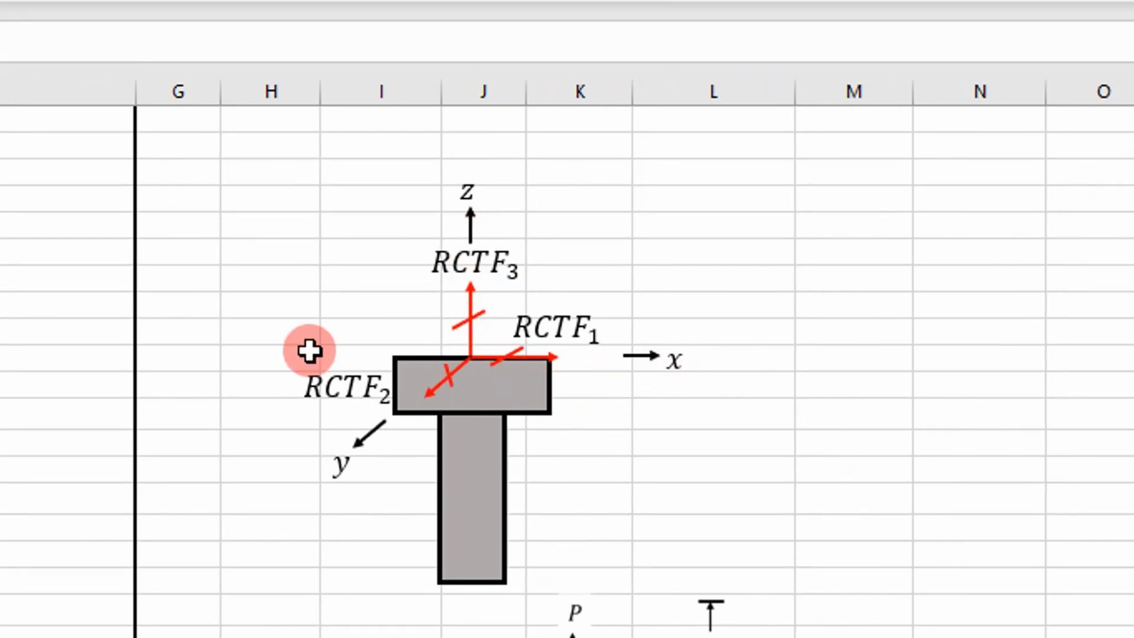
pyautogui.moveTo(646, 397)
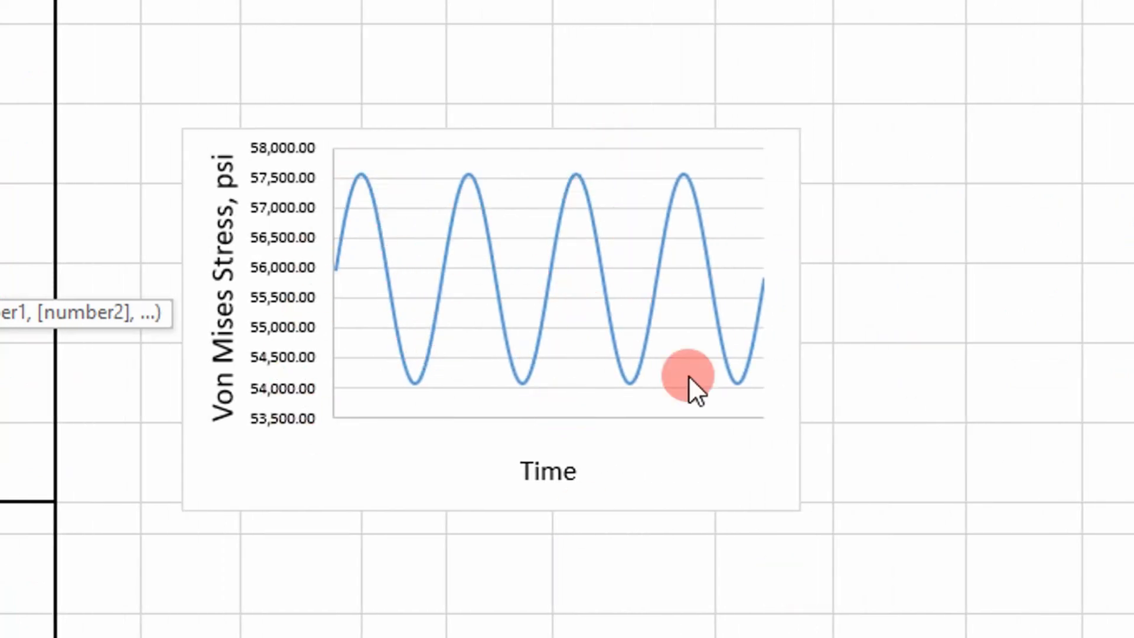
pyautogui.moveTo(283, 239)
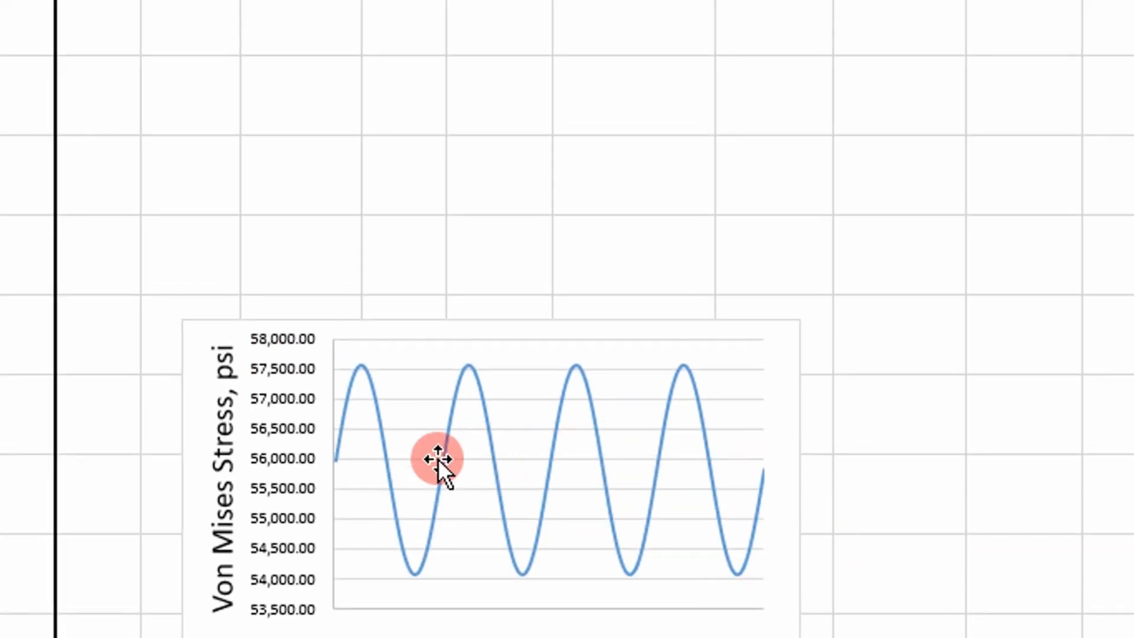
pyautogui.moveTo(572, 480)
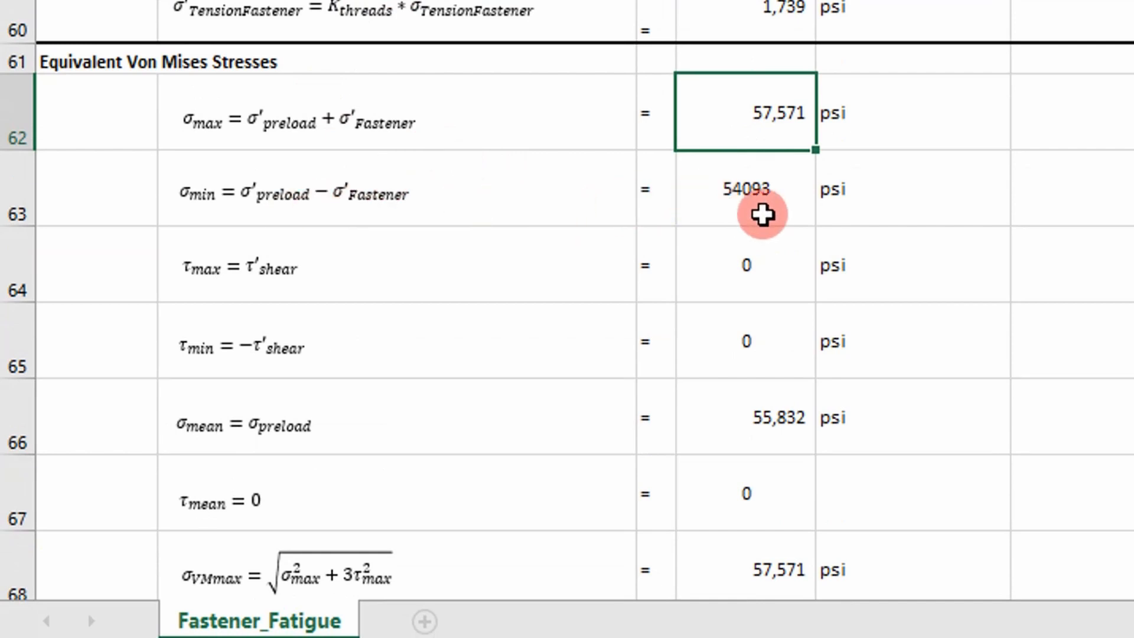
pyautogui.click(746, 189)
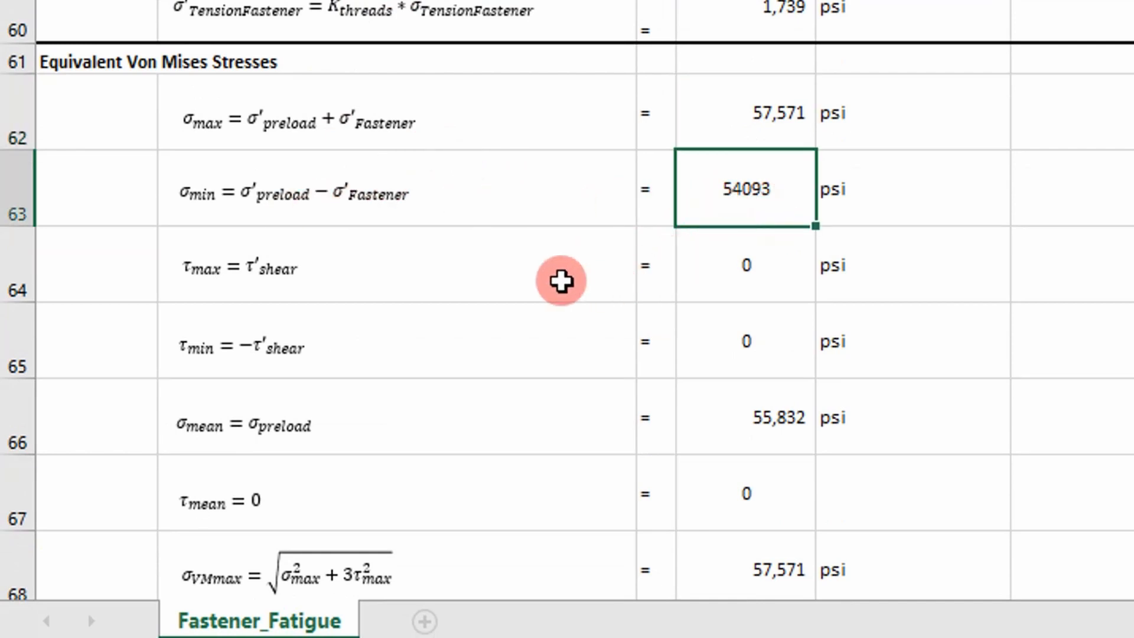
pyautogui.scroll(-3)
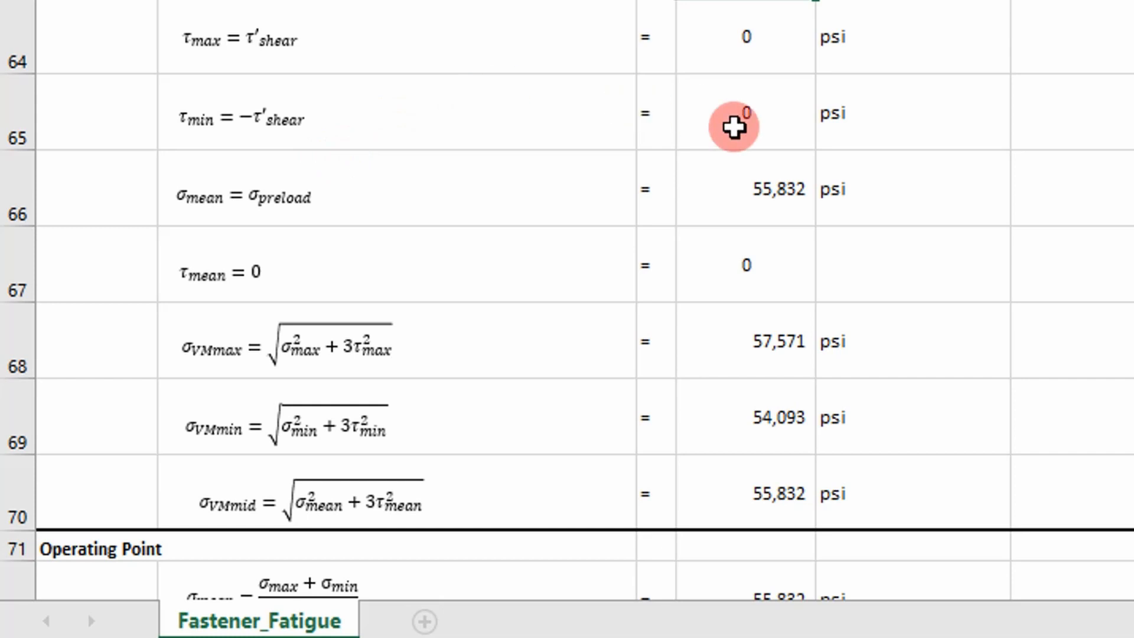
pyautogui.click(745, 37)
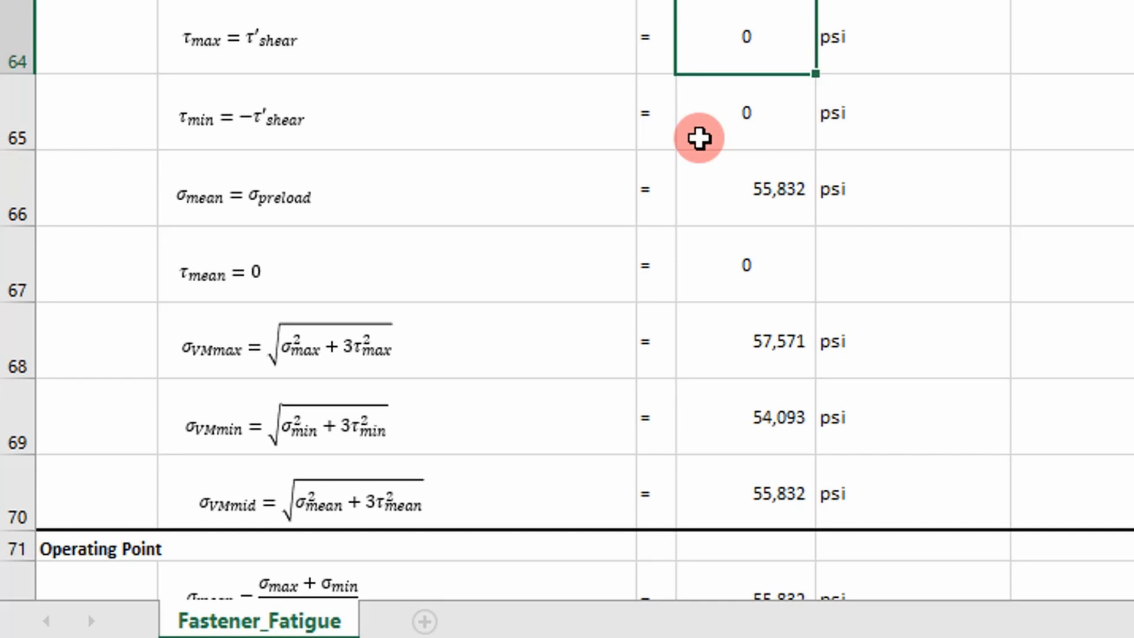
pyautogui.click(746, 189)
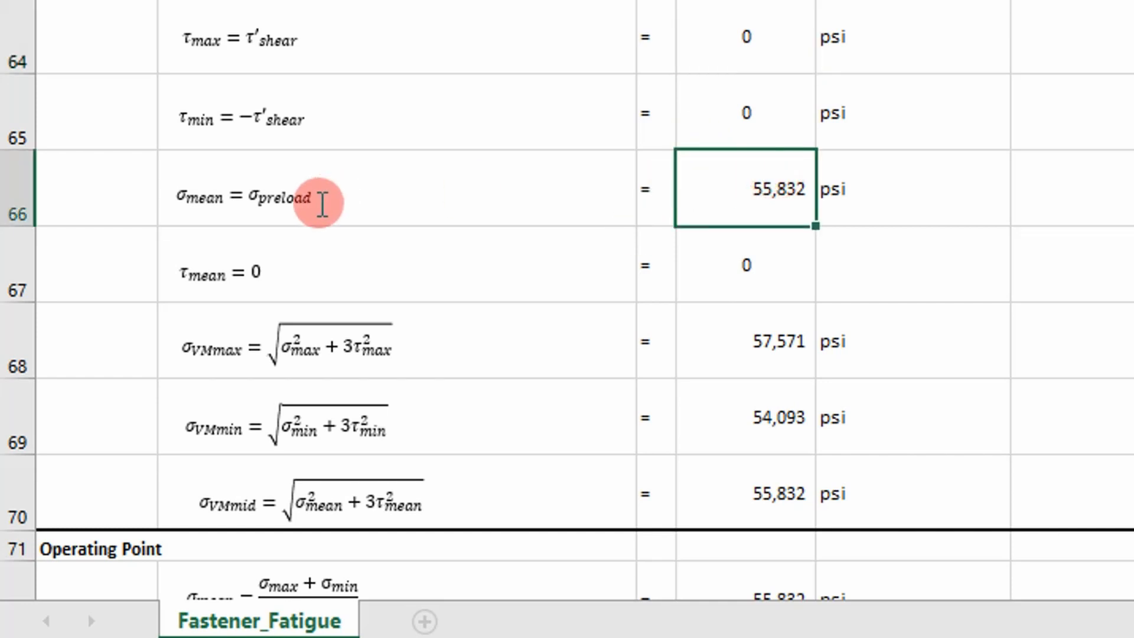
pyautogui.scroll(-3)
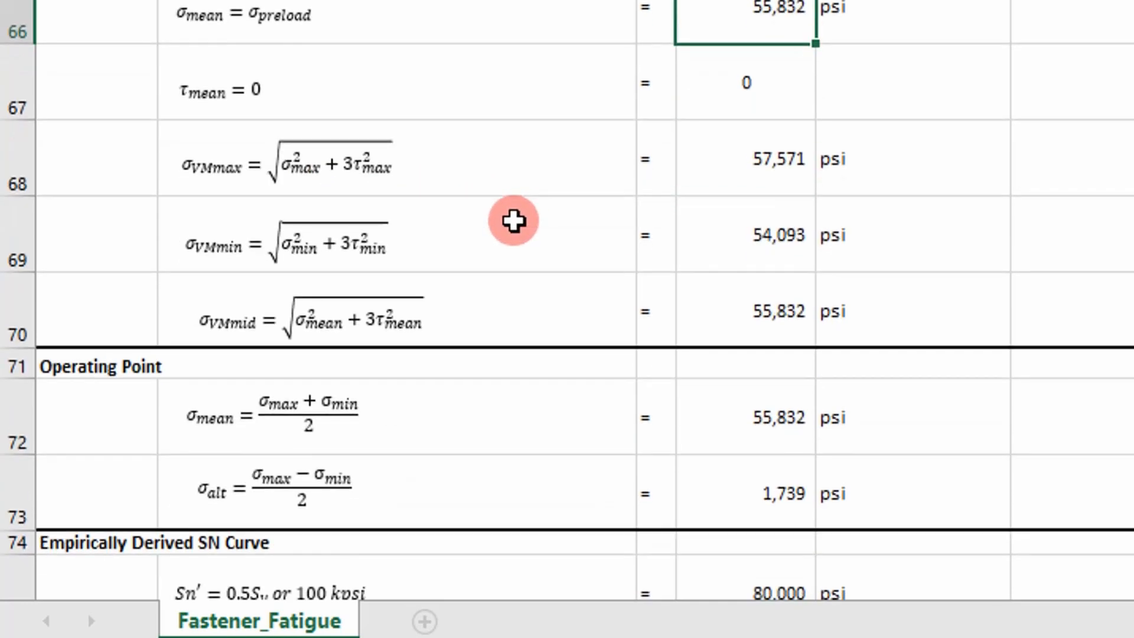
pyautogui.moveTo(469, 163)
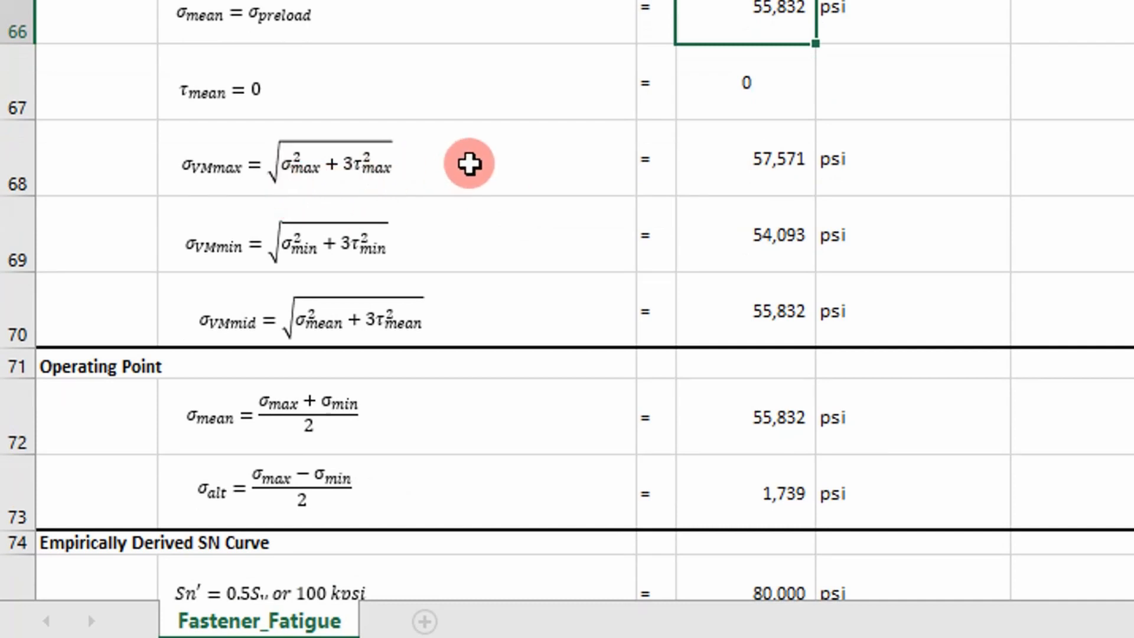
pyautogui.moveTo(318, 177)
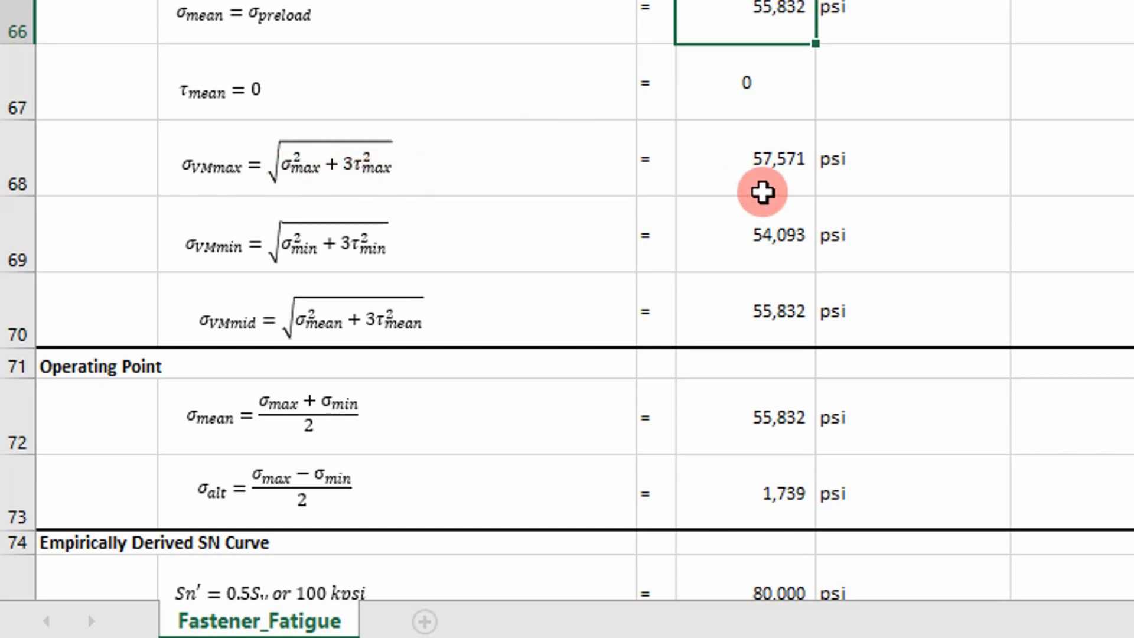
pyautogui.click(759, 159)
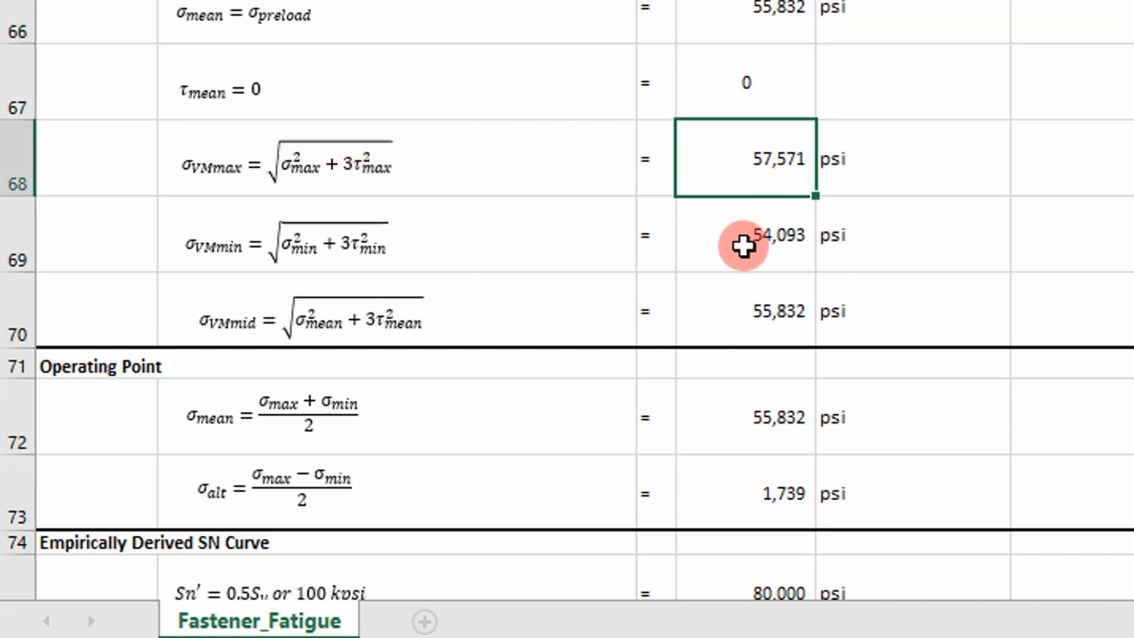
pyautogui.click(745, 234)
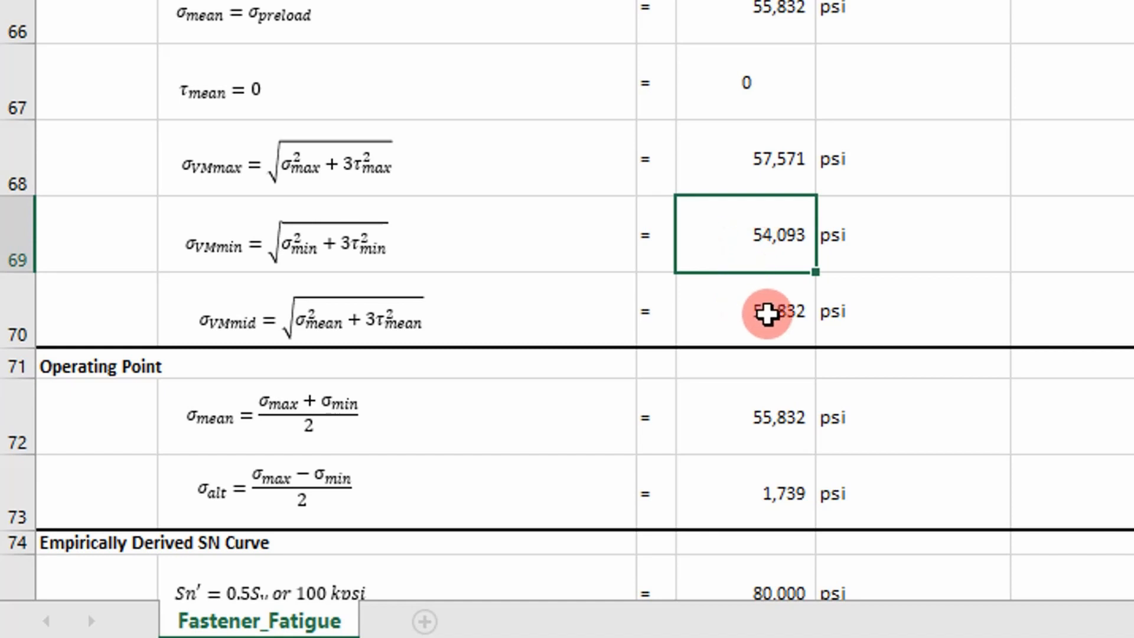
pyautogui.click(767, 310)
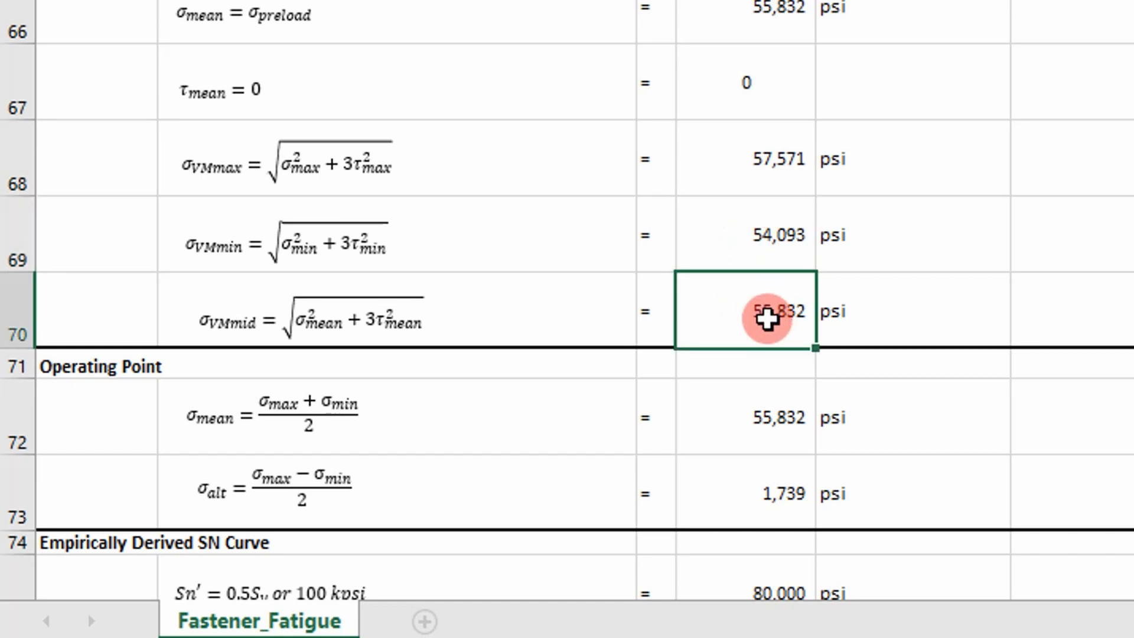
pyautogui.moveTo(768, 310); pyautogui.dragTo(768, 160)
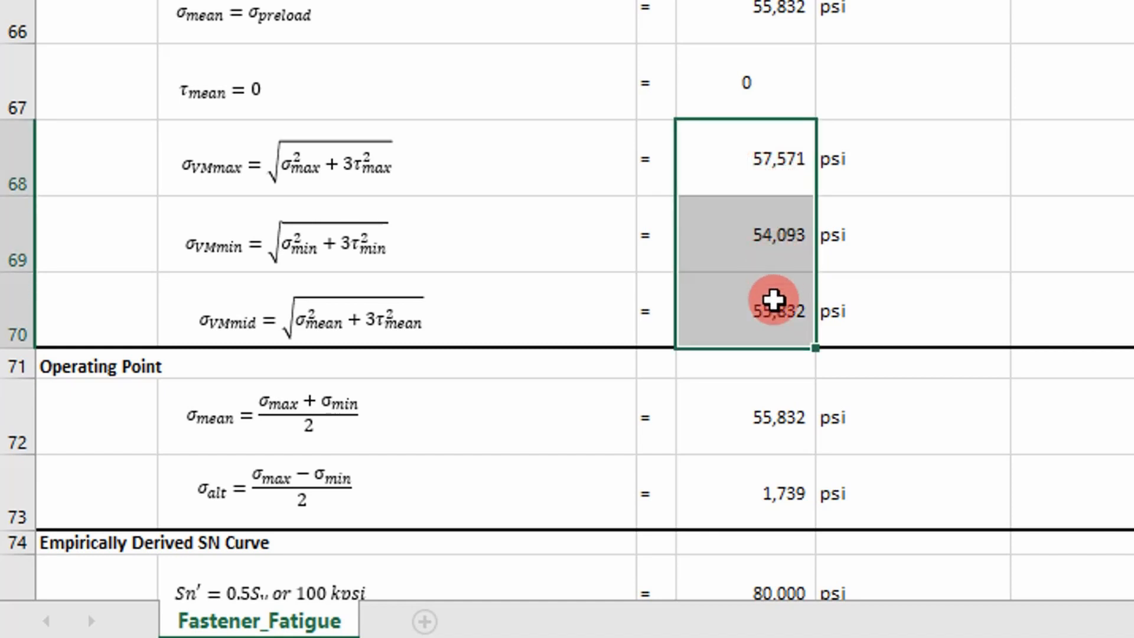
pyautogui.scroll(-3)
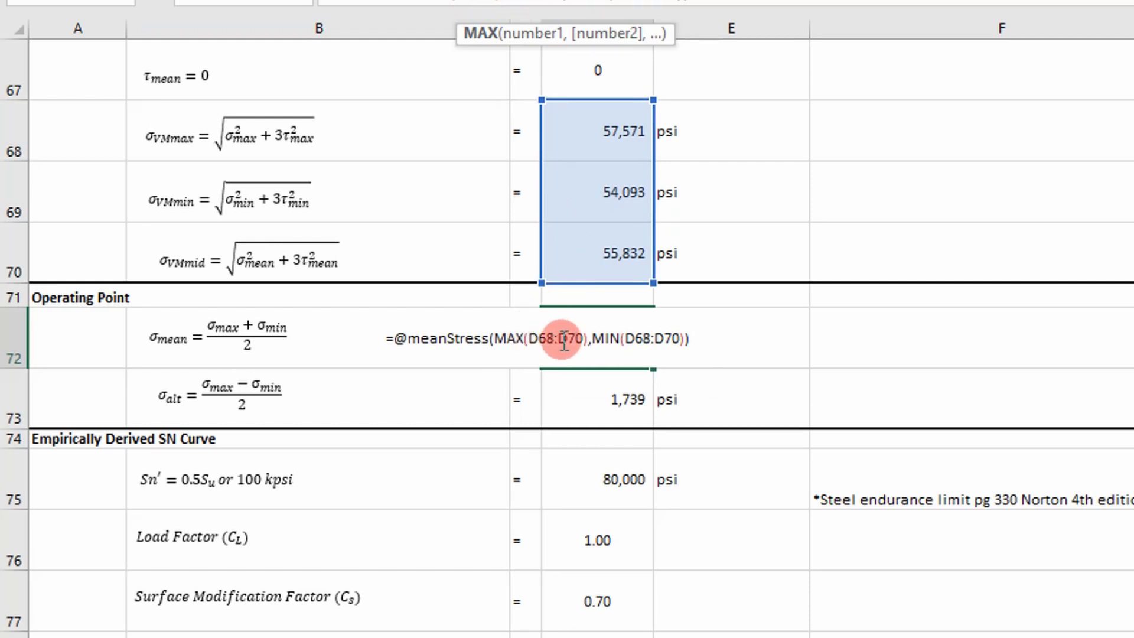
pyautogui.moveTo(638, 340)
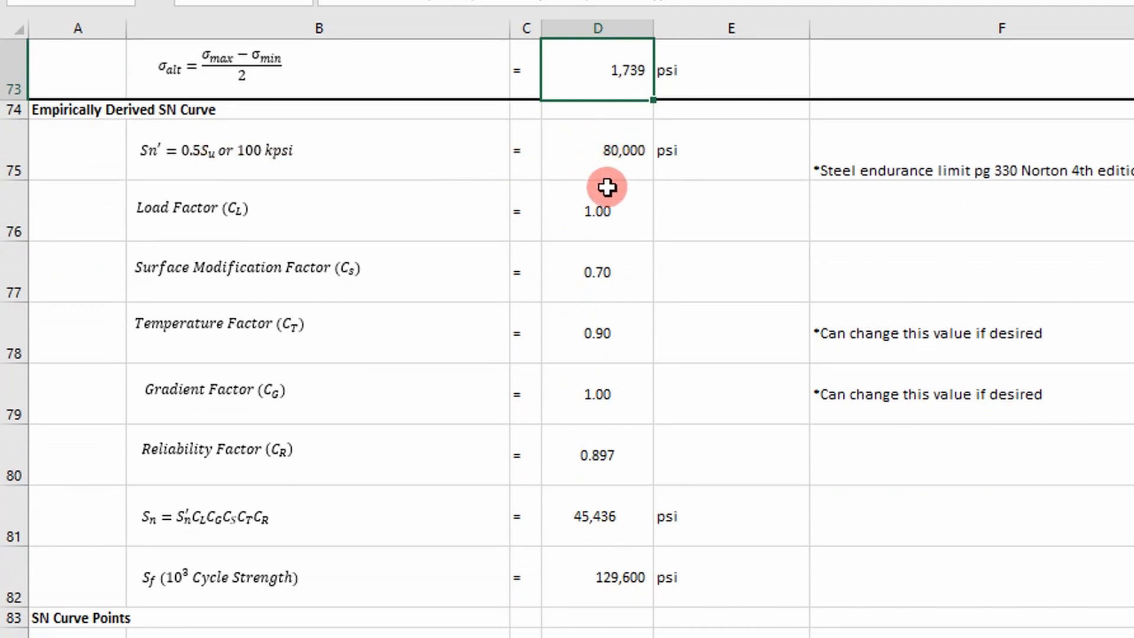
pyautogui.scroll(-3)
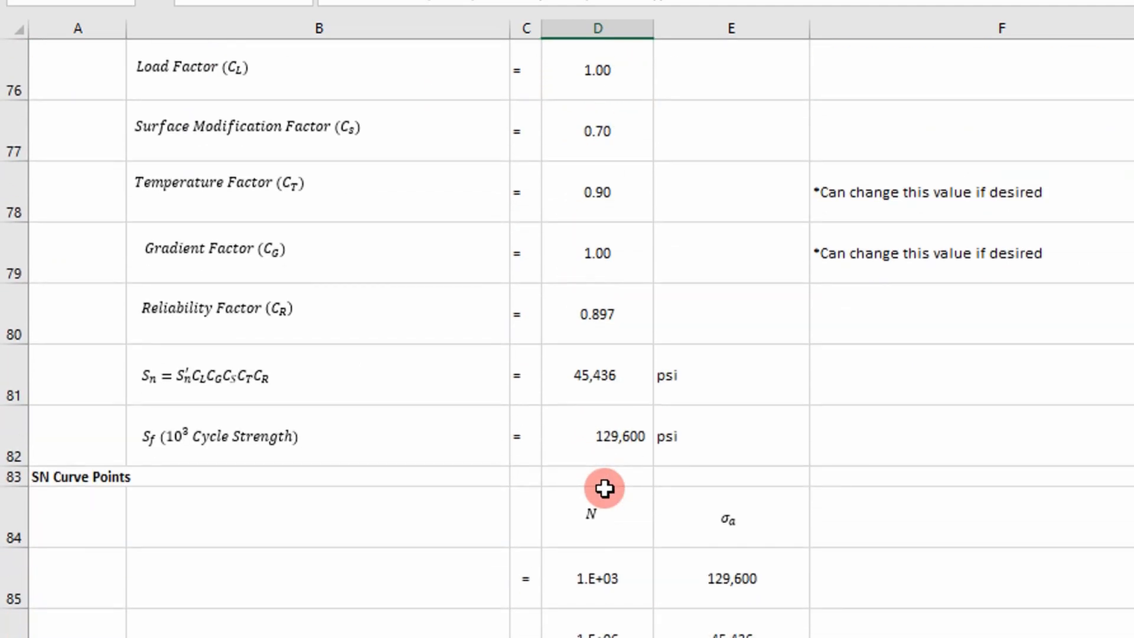
pyautogui.scroll(-3)
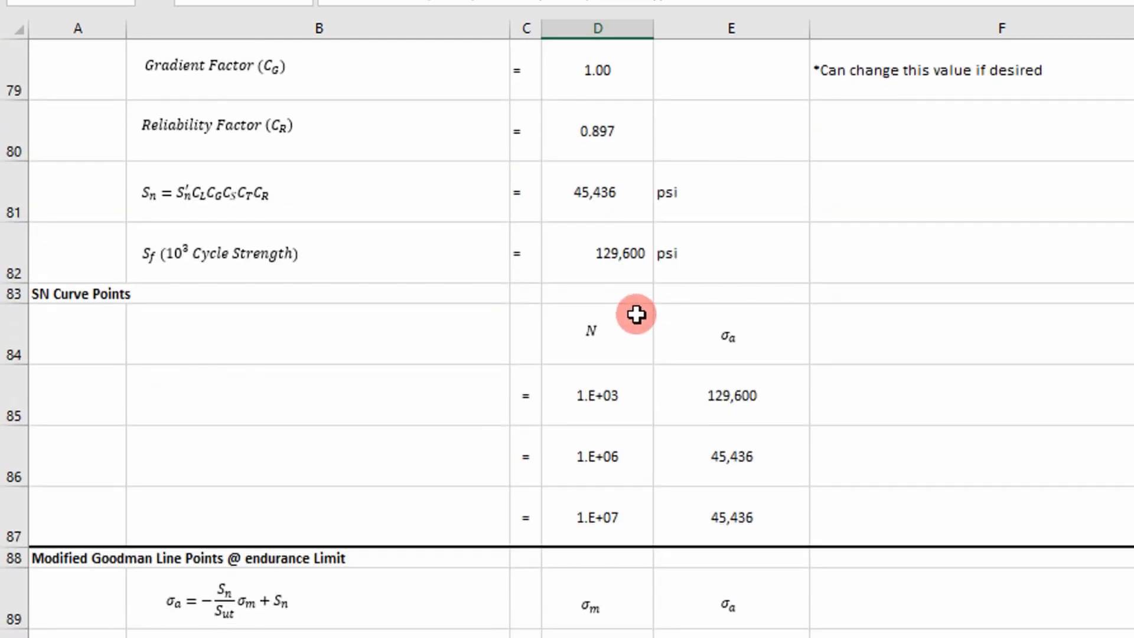
pyautogui.click(596, 396)
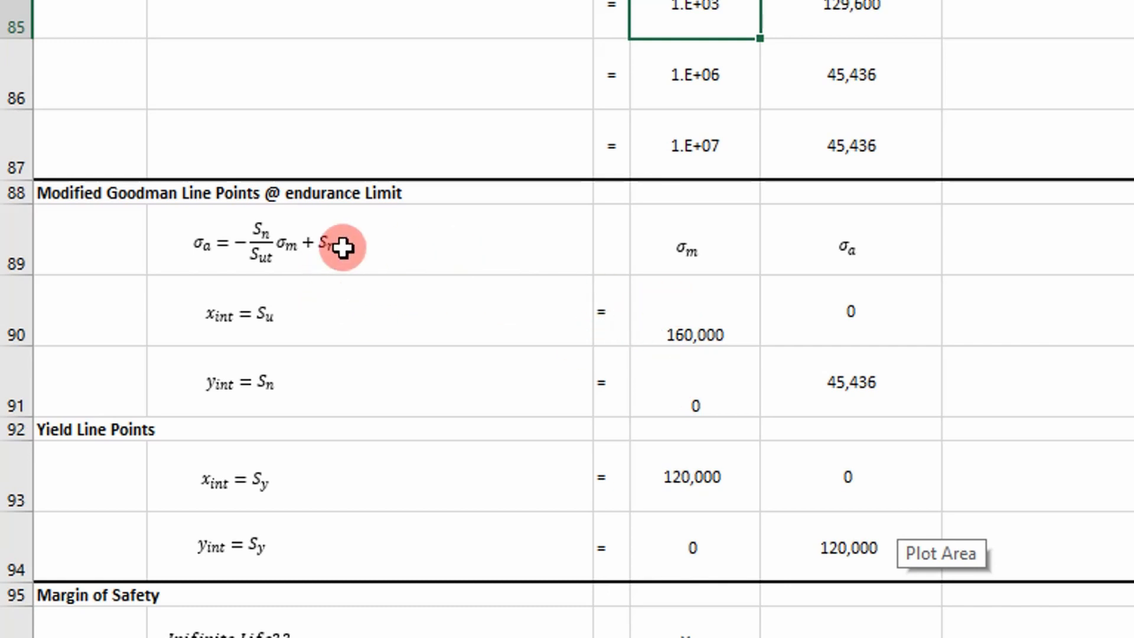
pyautogui.click(344, 246)
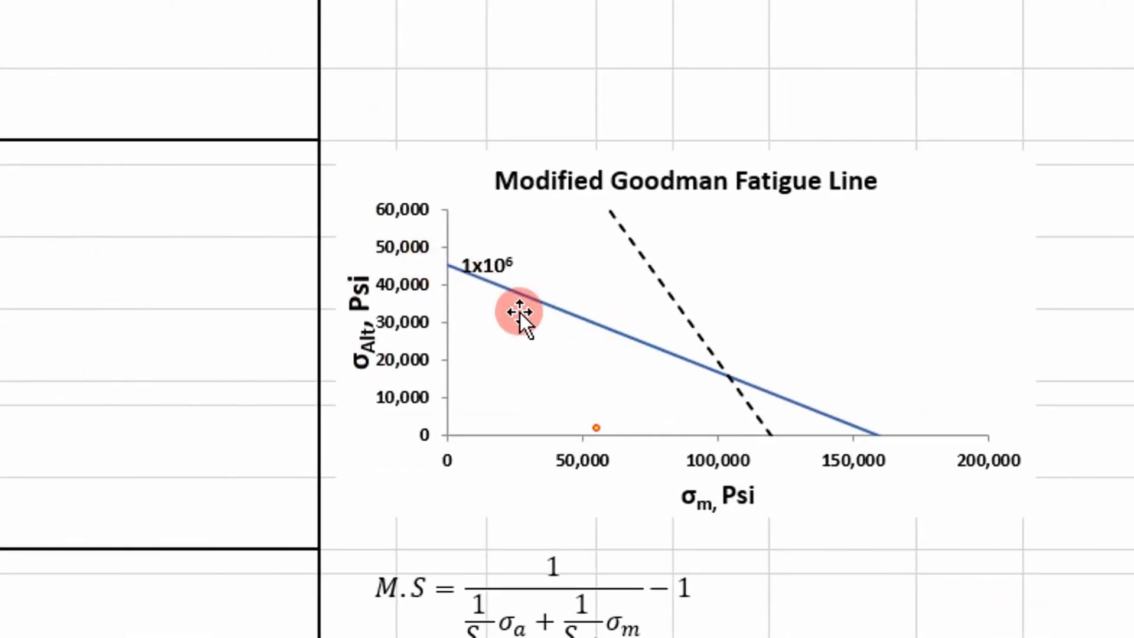
pyautogui.moveTo(753, 402)
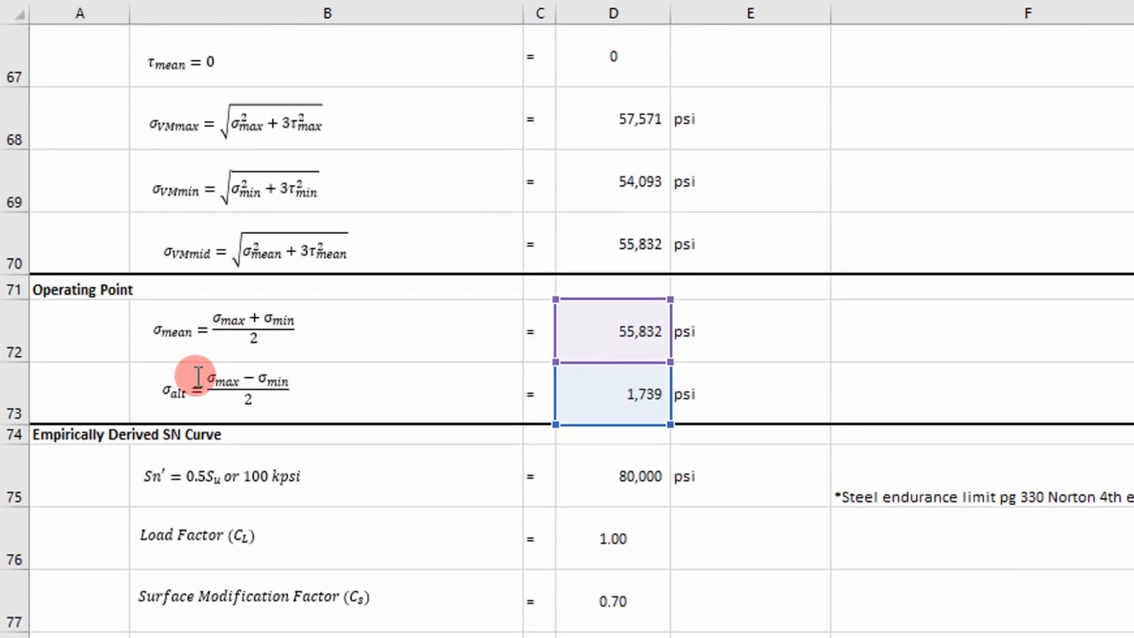
# Scroll to the Modified Goodman infinite-life result in D96.
pyautogui.scroll(-3)
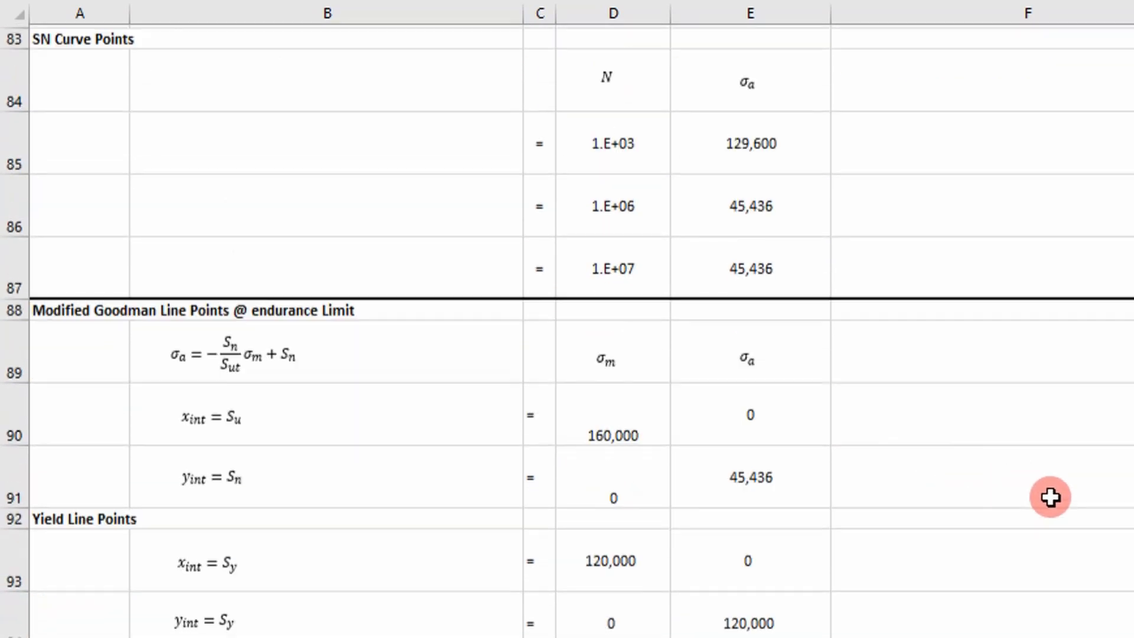
pyautogui.scroll(-3)
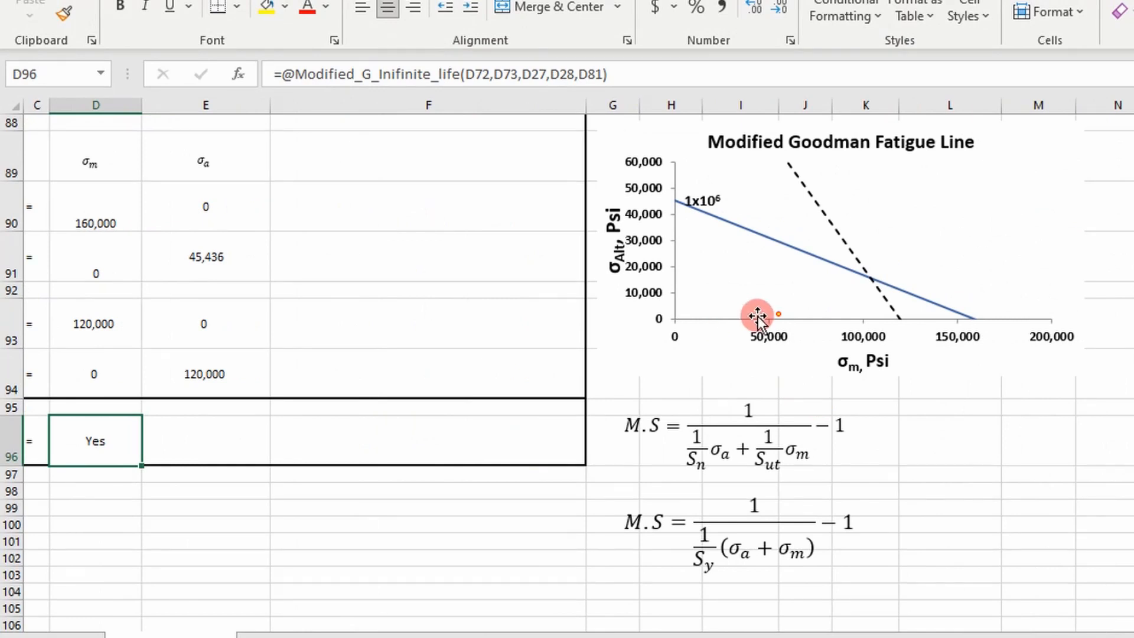
pyautogui.moveTo(910, 310)
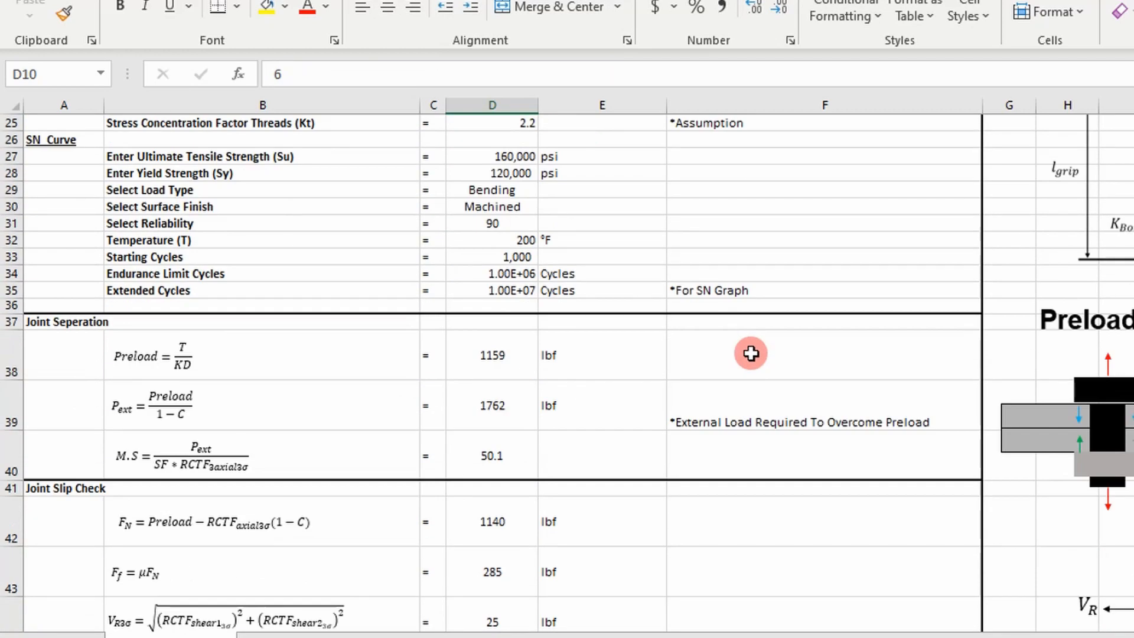
# Scroll to the 'Yes, but it Yields' result in D96 and its chart point.
pyautogui.scroll(-3)
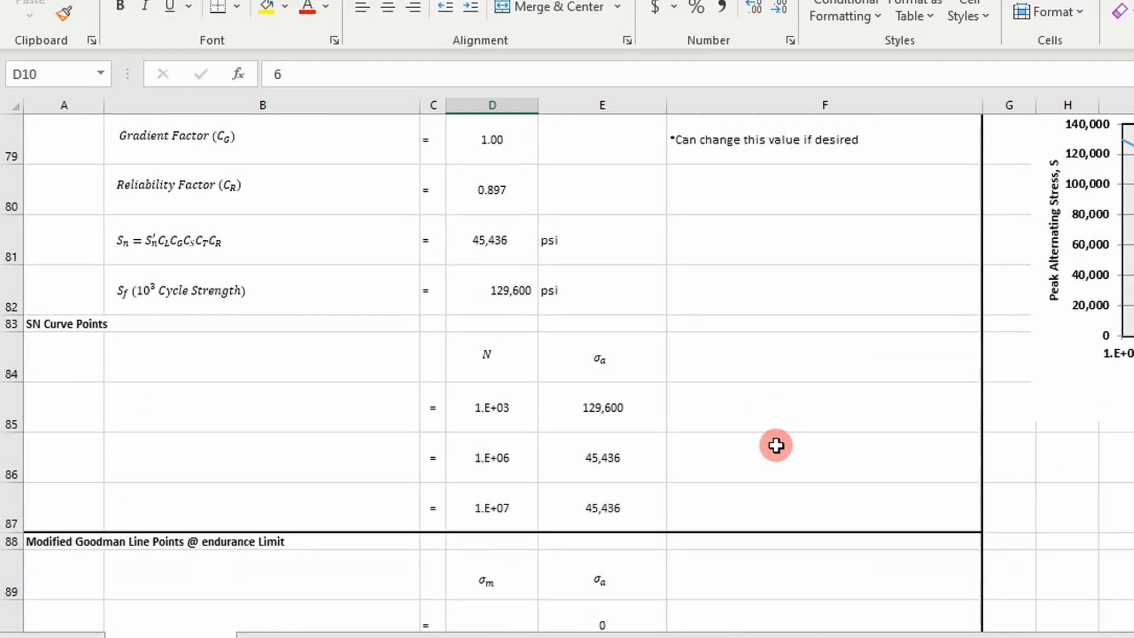
pyautogui.scroll(-3)
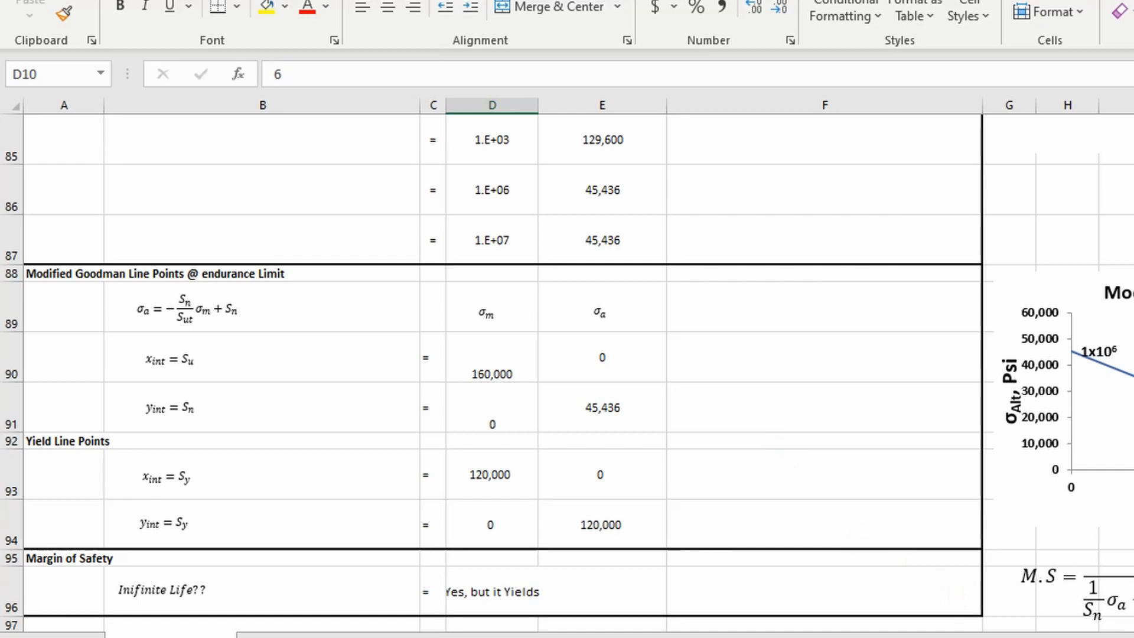
pyautogui.hscroll(3)
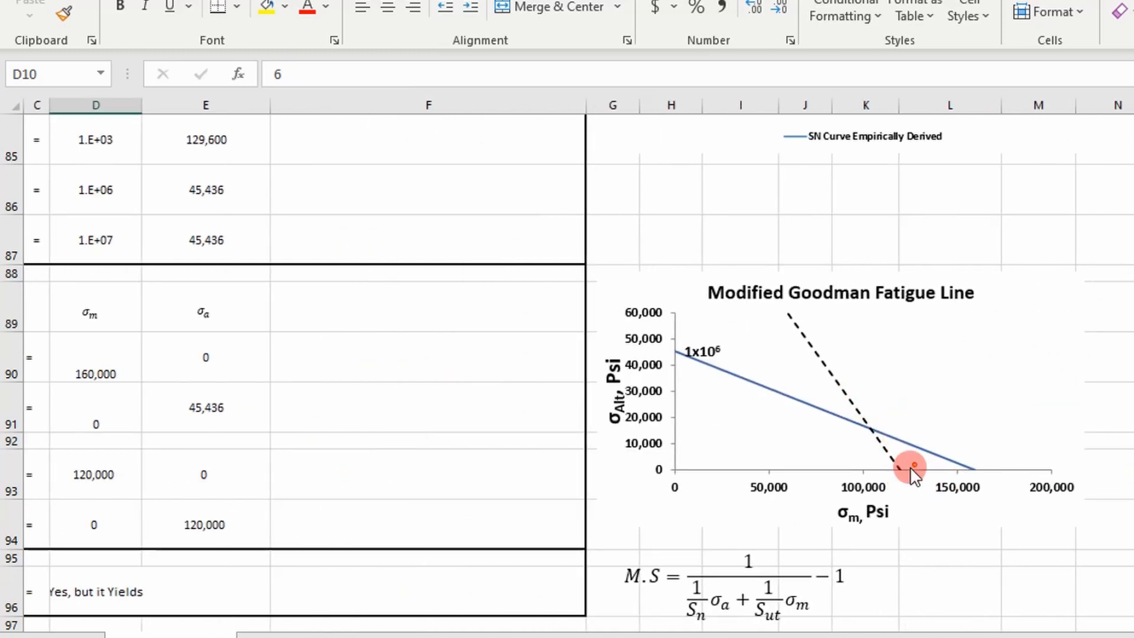
pyautogui.scroll(-3)
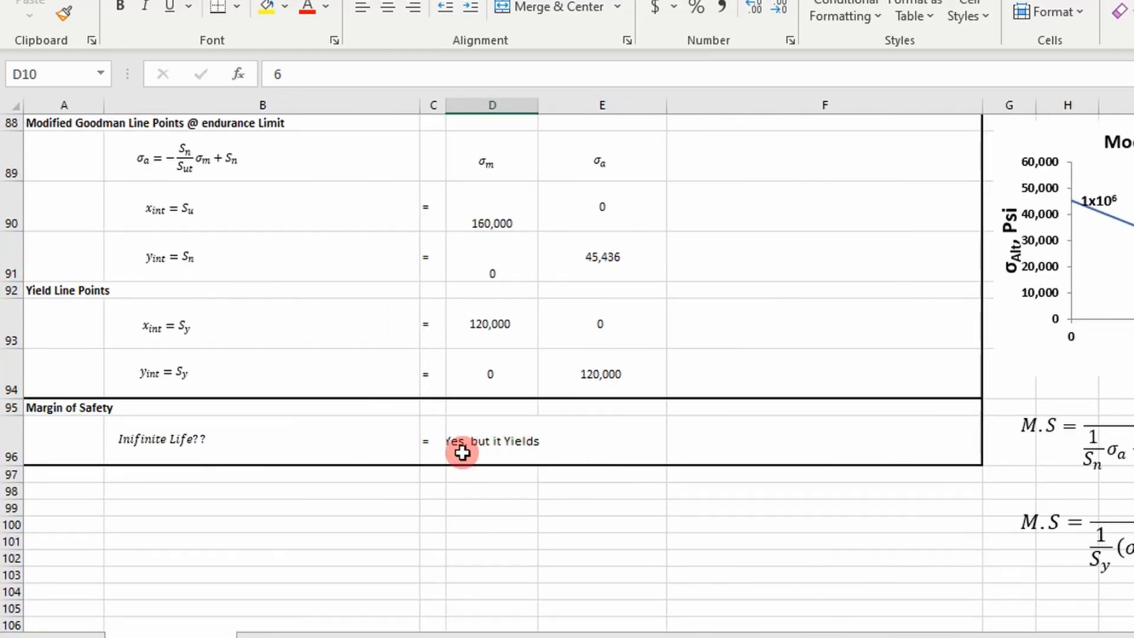
pyautogui.moveTo(847, 441)
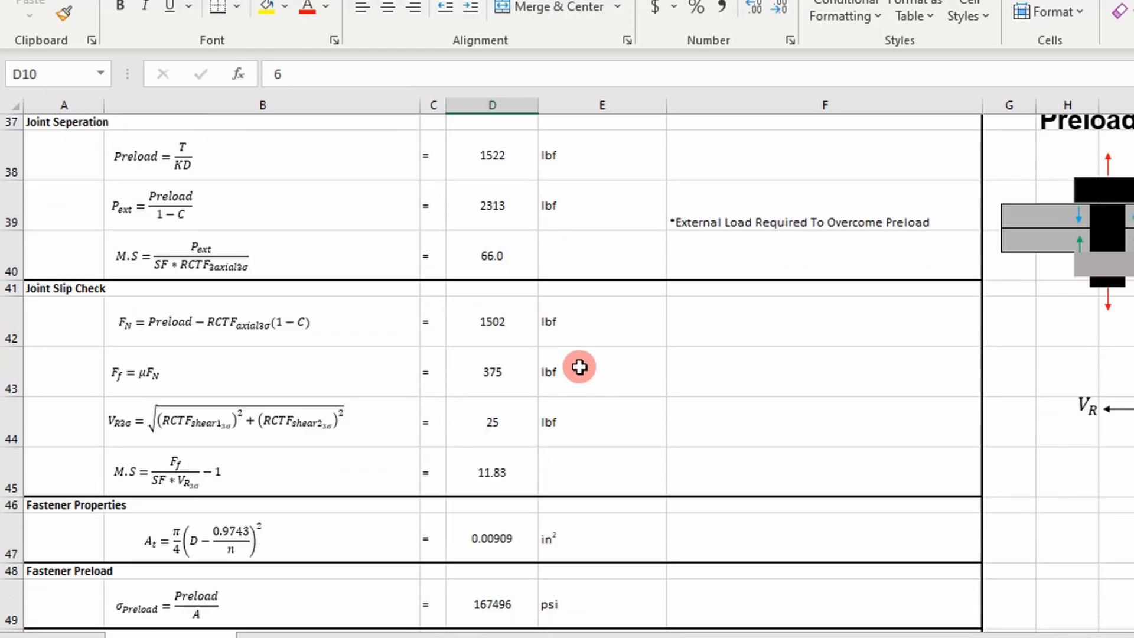
pyautogui.scroll(-3)
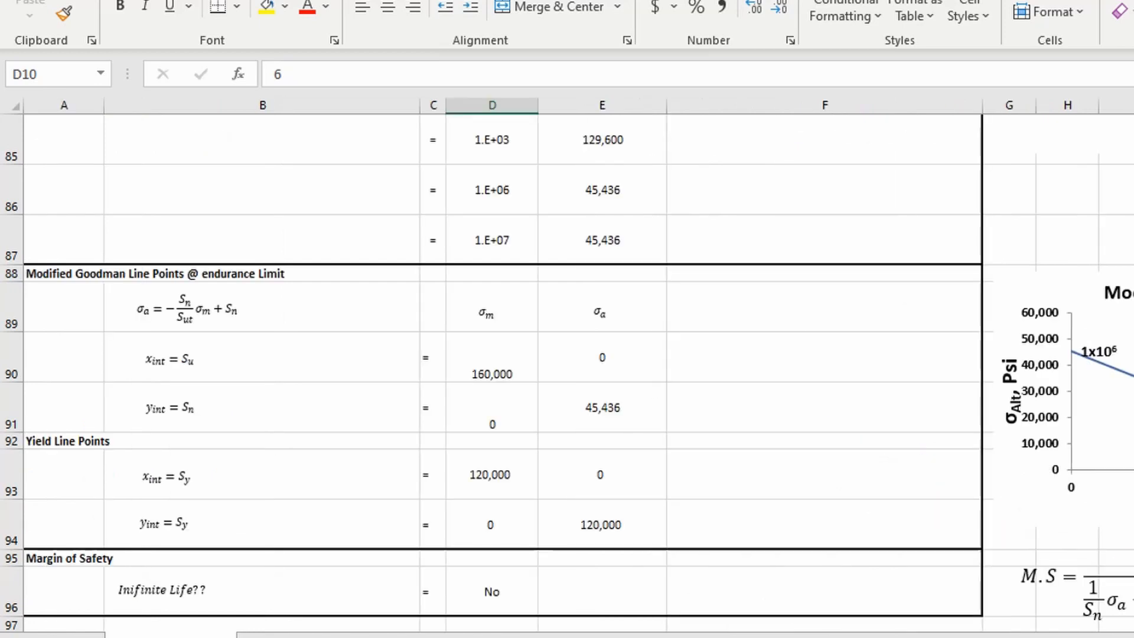
pyautogui.scroll(-3)
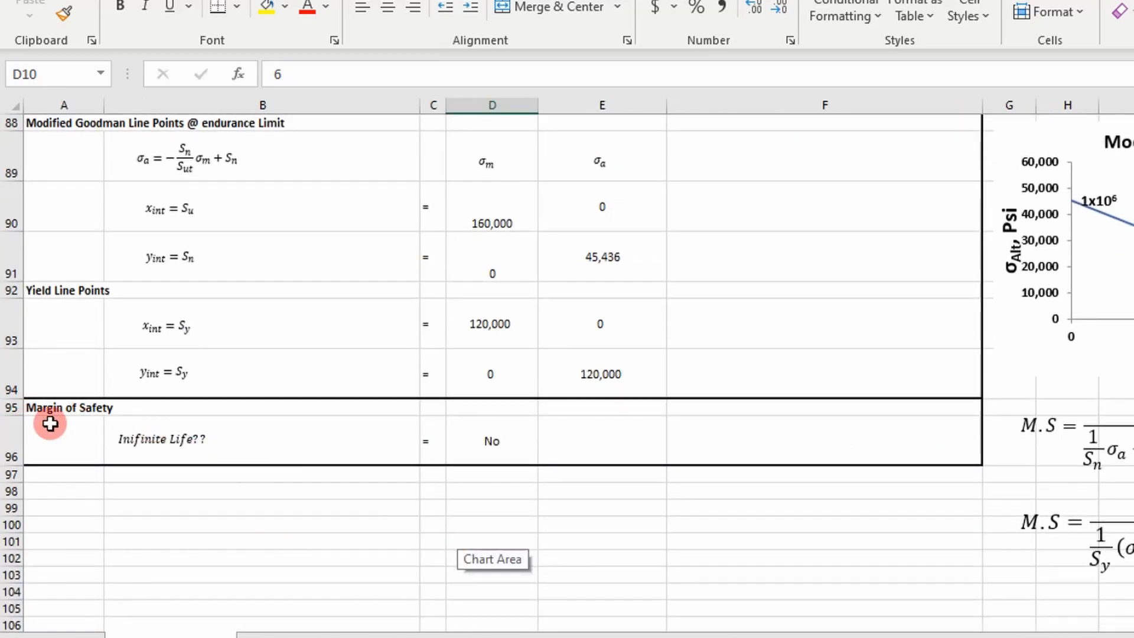
pyautogui.click(491, 439)
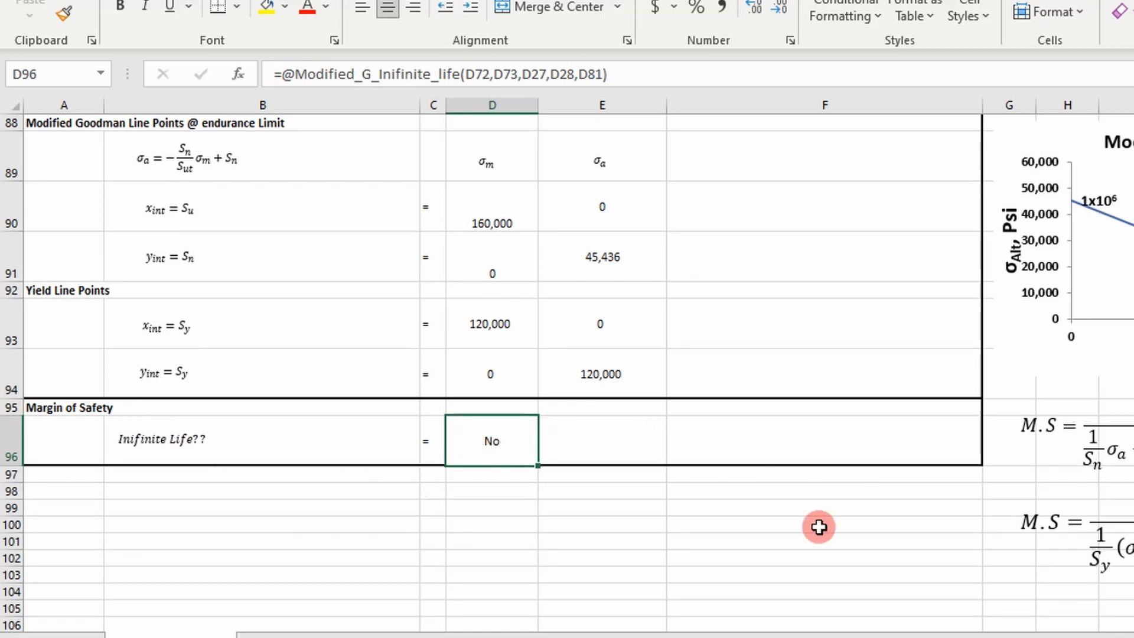
pyautogui.hscroll(3)
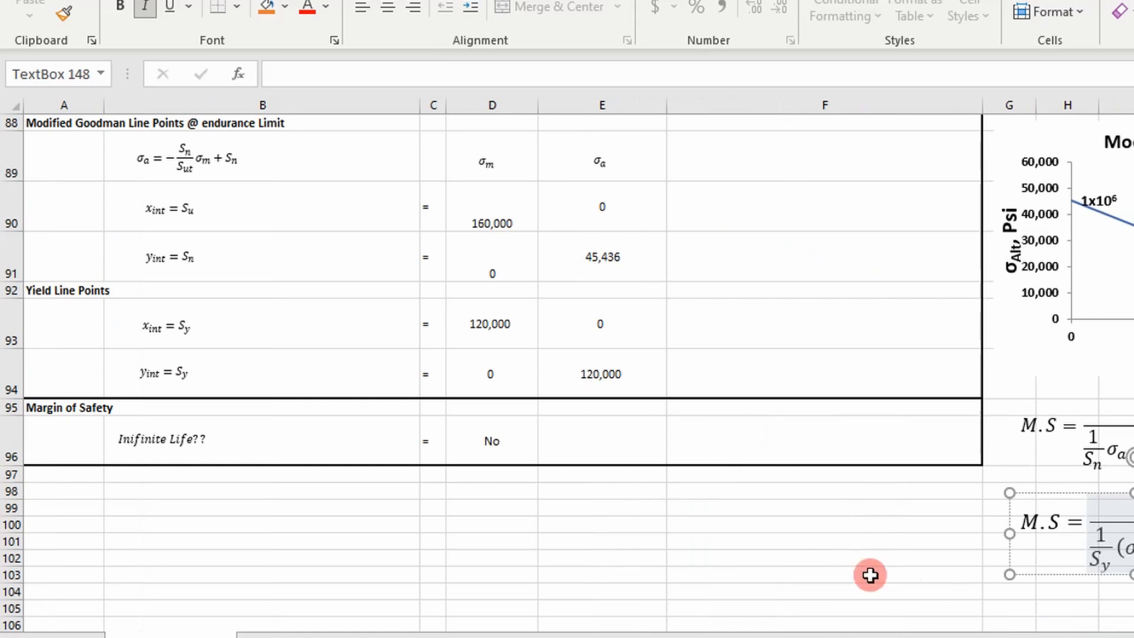
pyautogui.moveTo(695, 506)
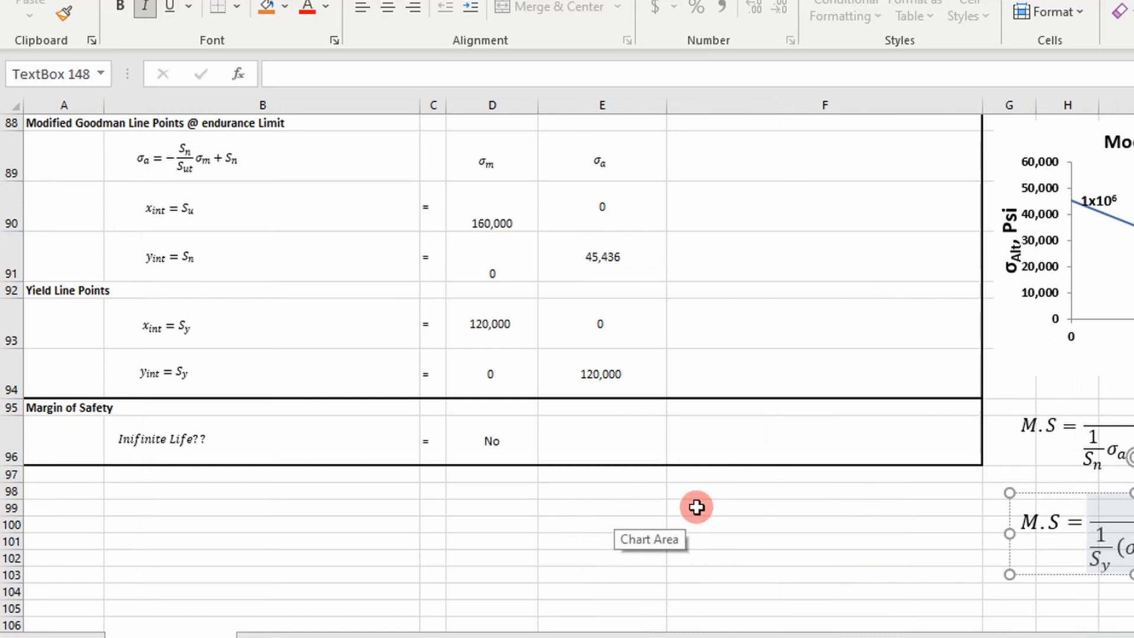
pyautogui.moveTo(410, 468)
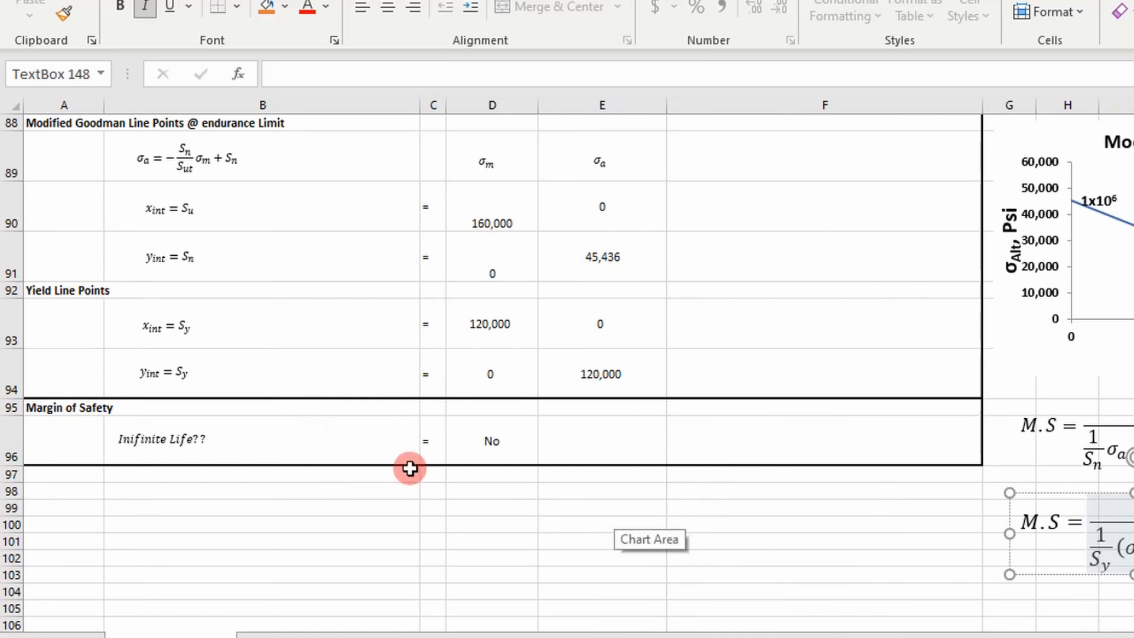
pyautogui.moveTo(414, 468)
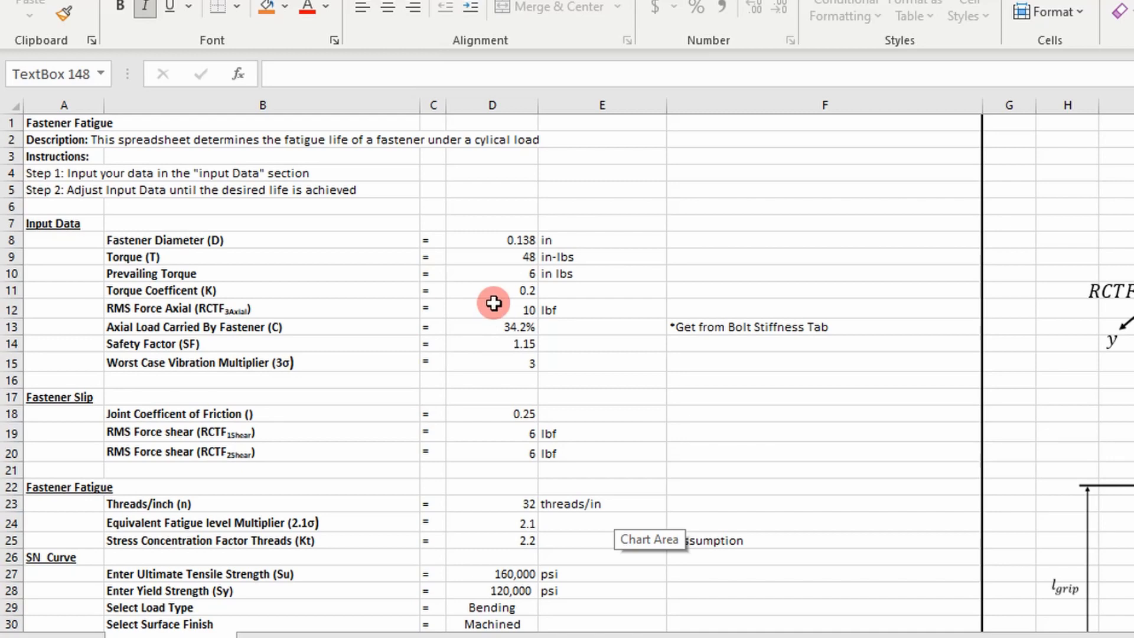
pyautogui.scroll(-3)
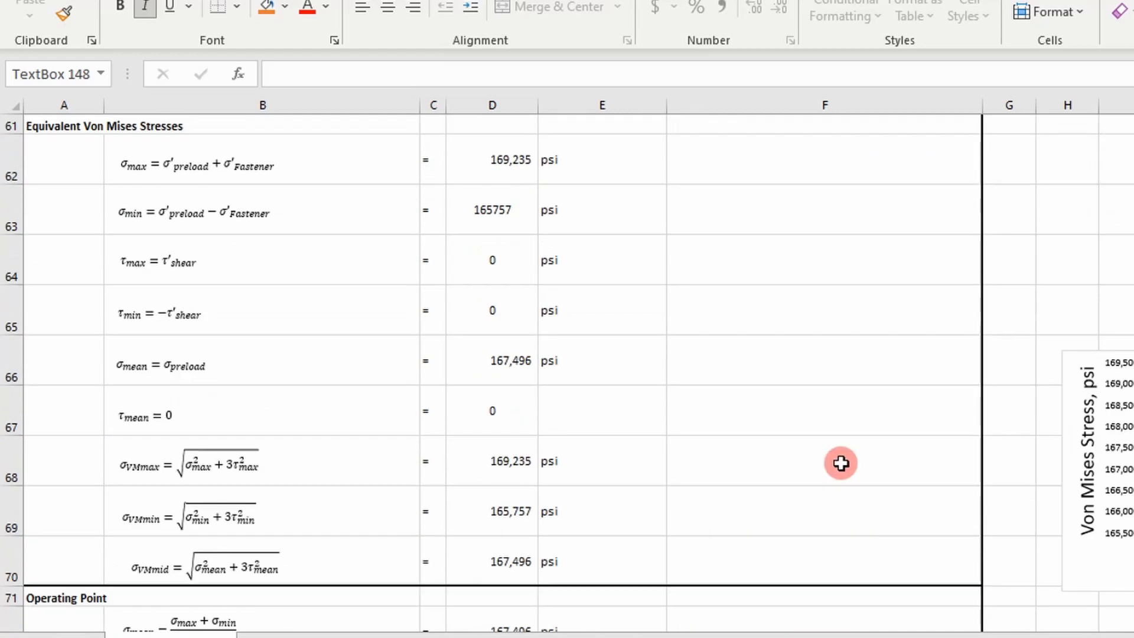